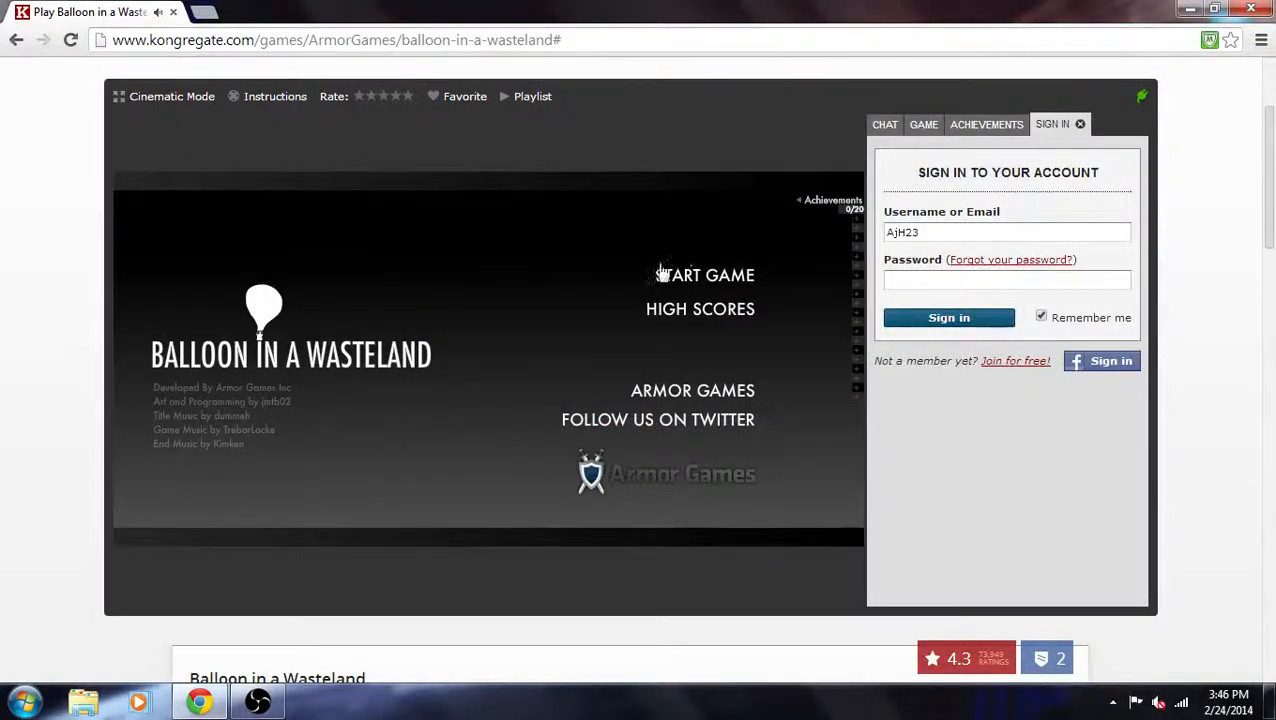
{"action": "mouse_move", "coordinate": [526, 394]}
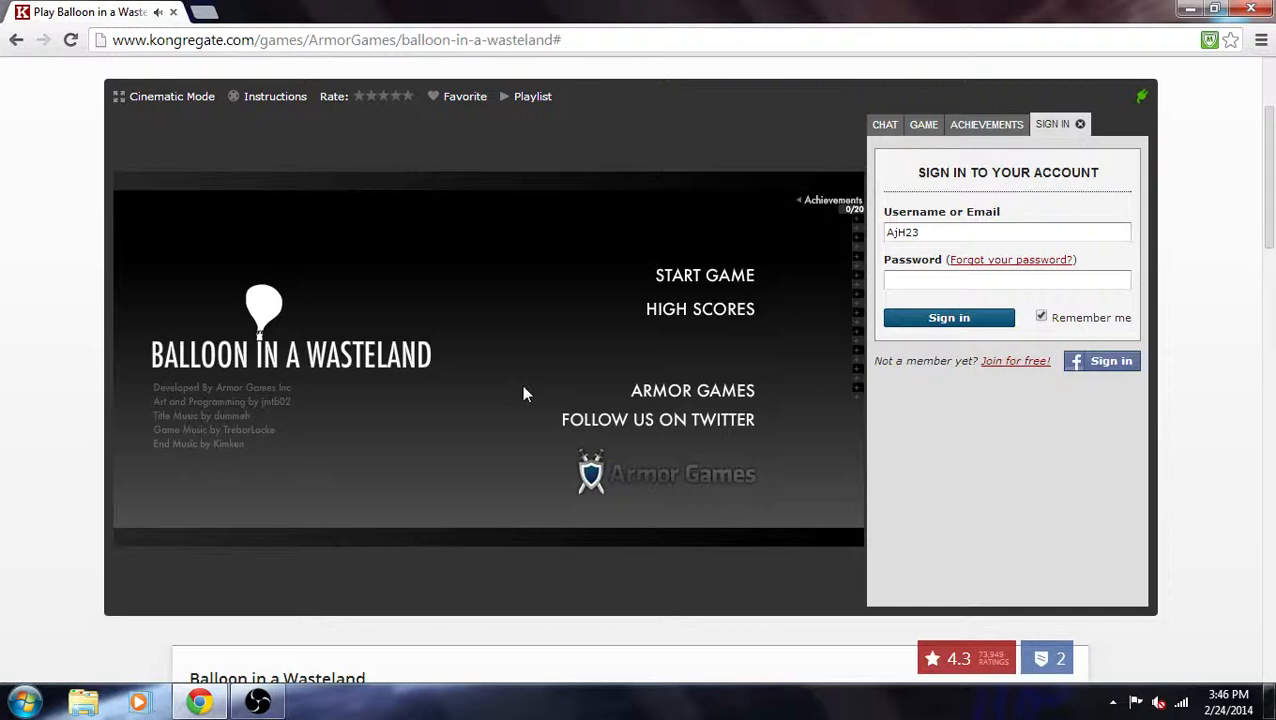
{"action": "mouse_move", "coordinate": [670, 293]}
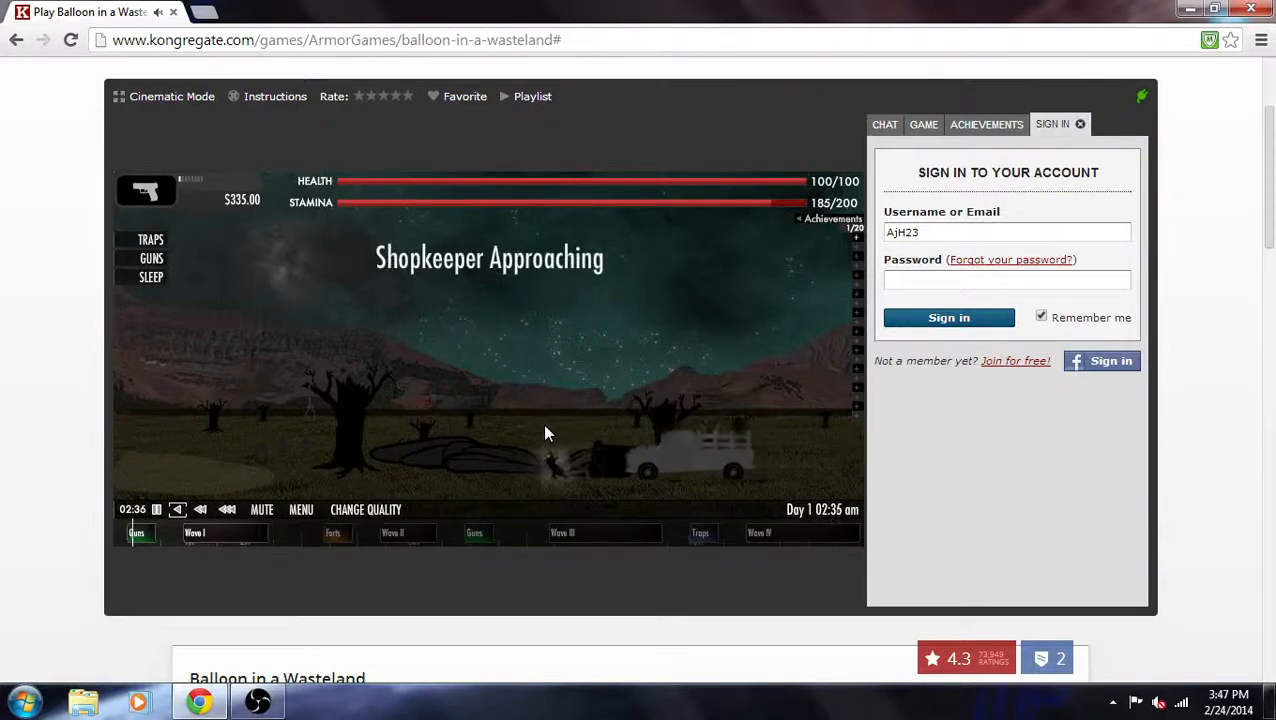
Step: Buy the Charleston Revolver with Recoil Damper and Hollow Pt Ammo, leaving $85
{"action": "scroll", "scroll_direction": "down", "scroll_amount": 3}
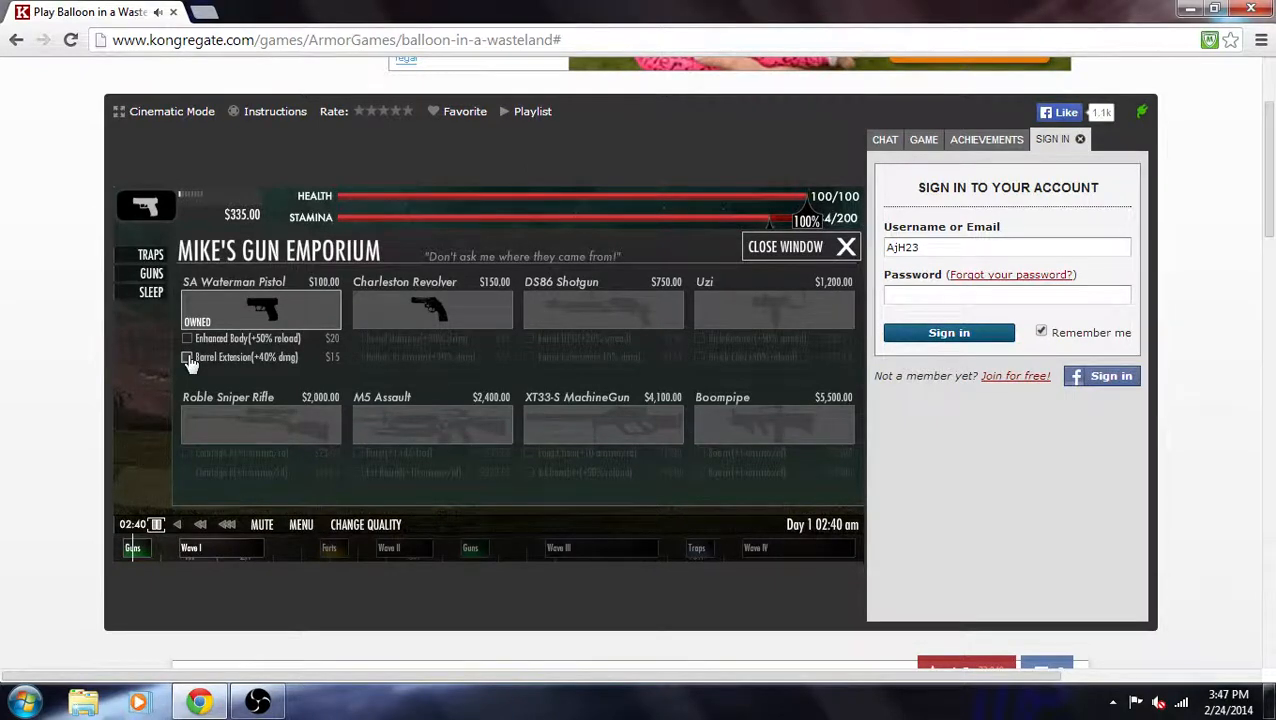
{"action": "left_click", "coordinate": [431, 305]}
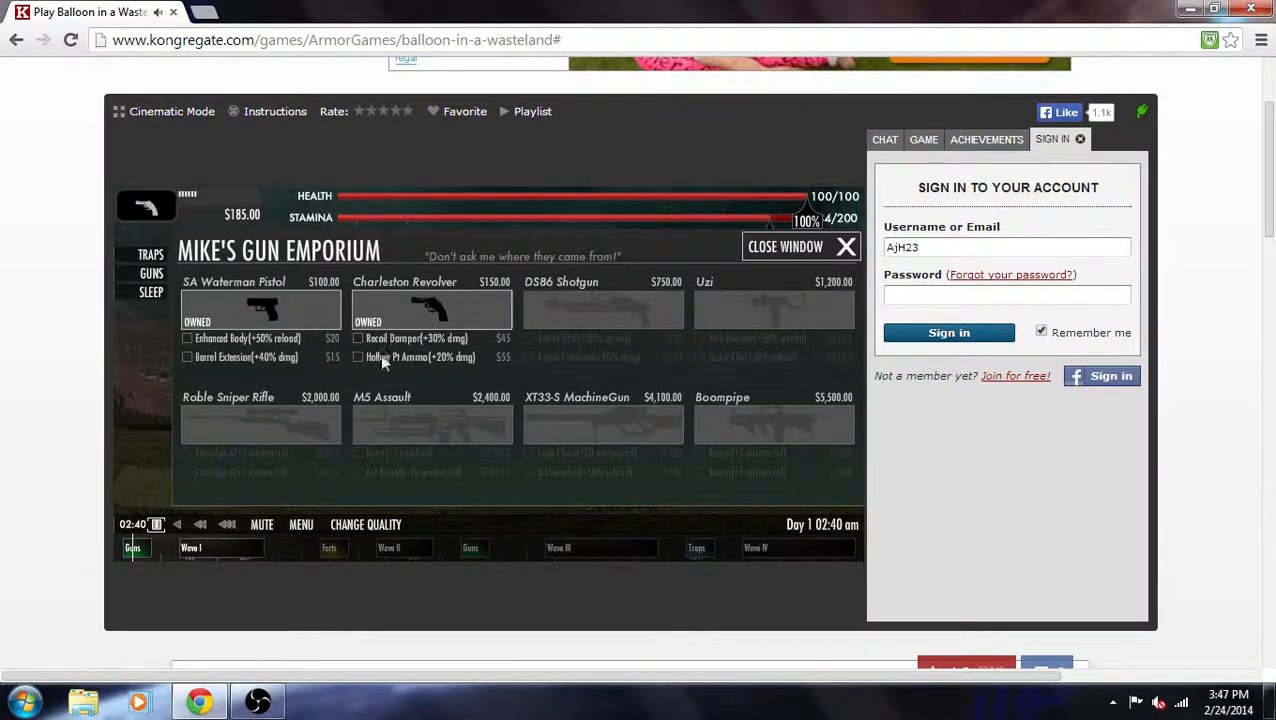
{"action": "left_click", "coordinate": [358, 357]}
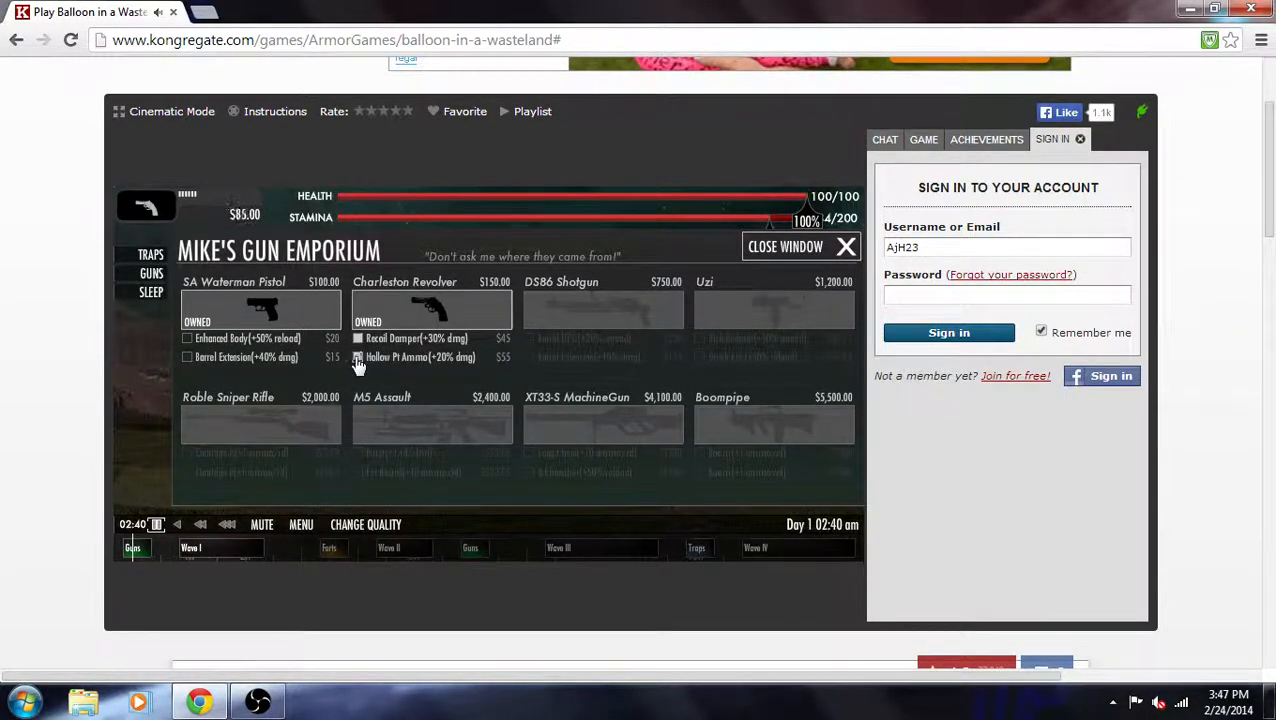
{"action": "left_click", "coordinate": [845, 246]}
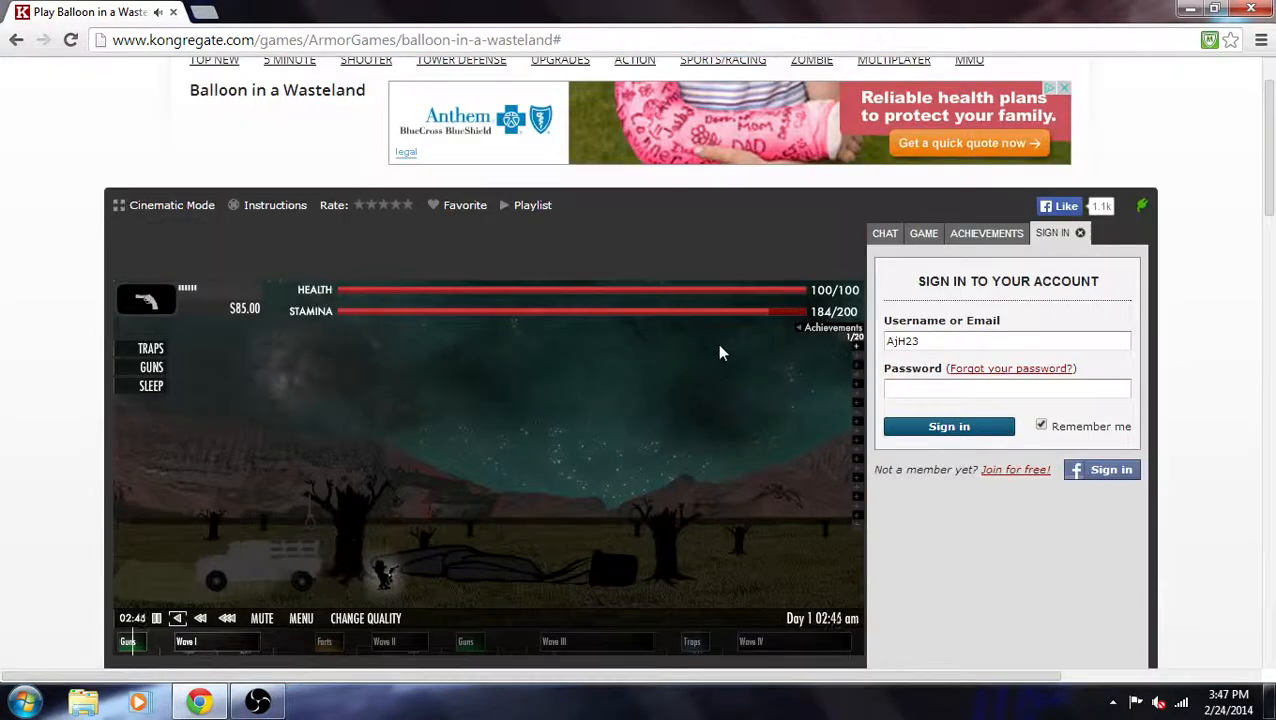
Step: Scroll down while fighting off the early-morning attackers toward $410
{"action": "scroll", "scroll_direction": "down", "scroll_amount": 3}
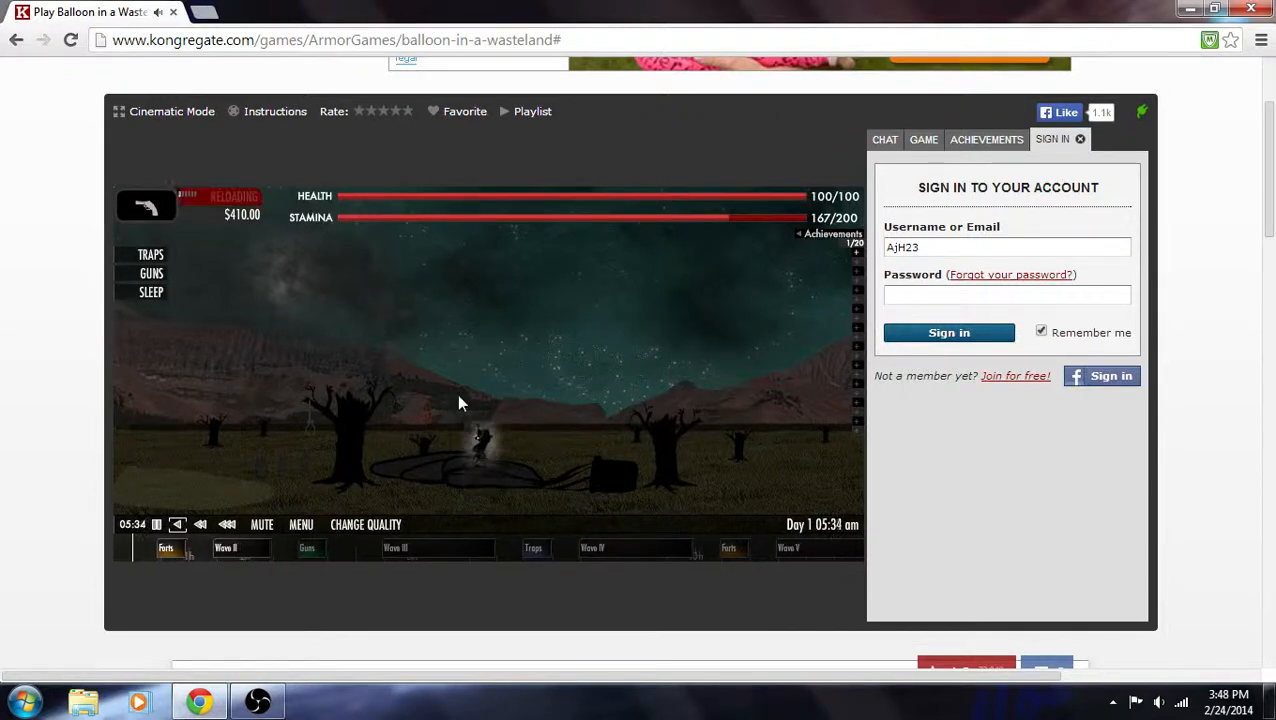
{"action": "mouse_move", "coordinate": [575, 401]}
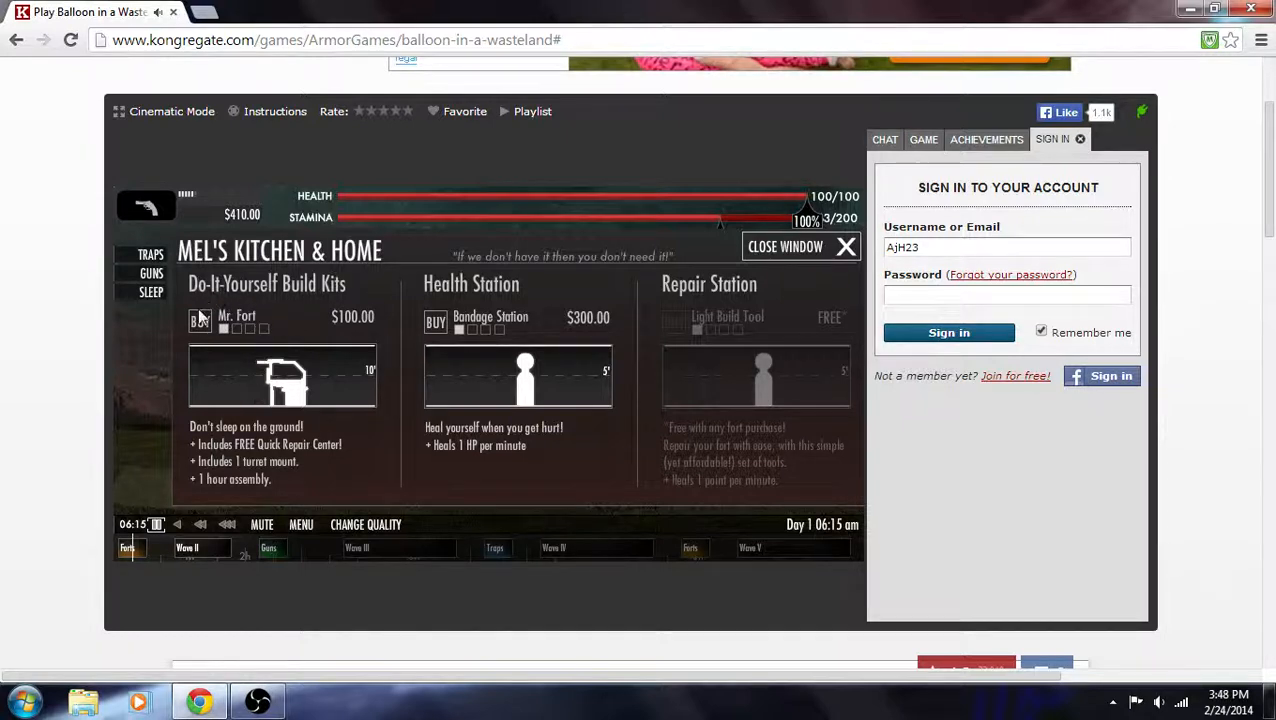
Step: Buy the Mr. Fort build kit, dismiss its build reminder, and close the home shop
{"action": "left_click", "coordinate": [199, 321]}
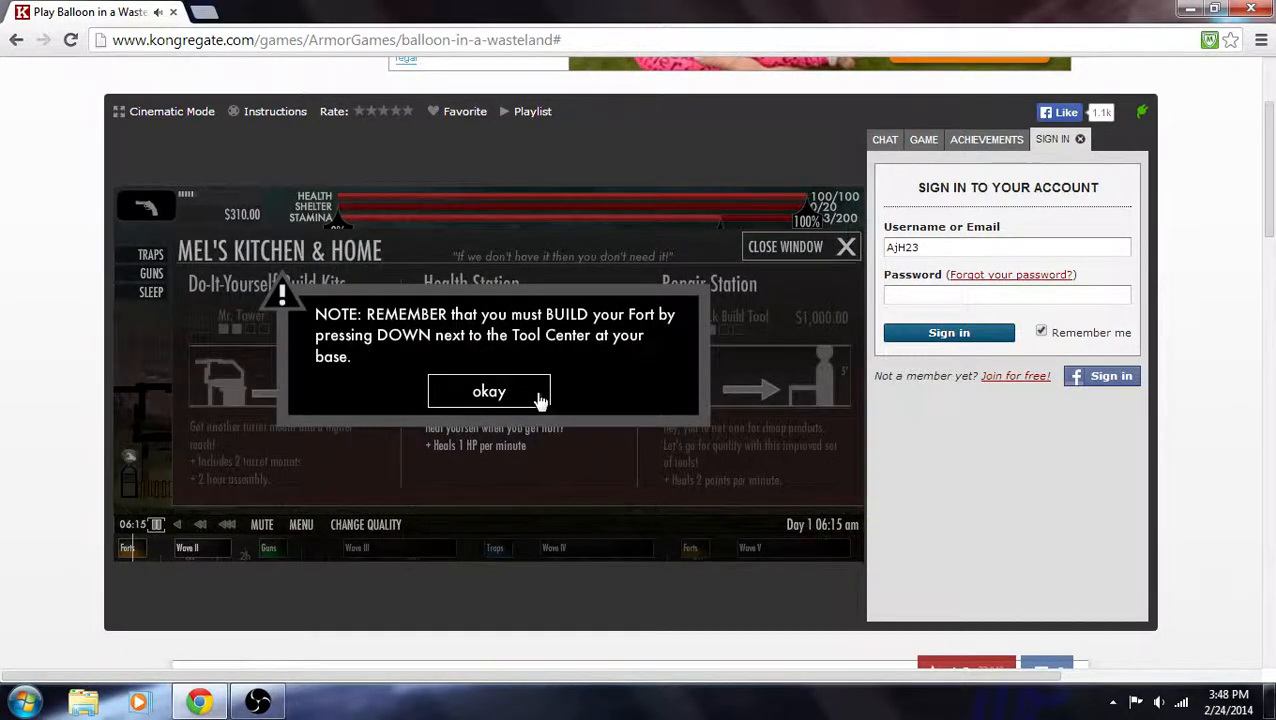
{"action": "left_click", "coordinate": [488, 391]}
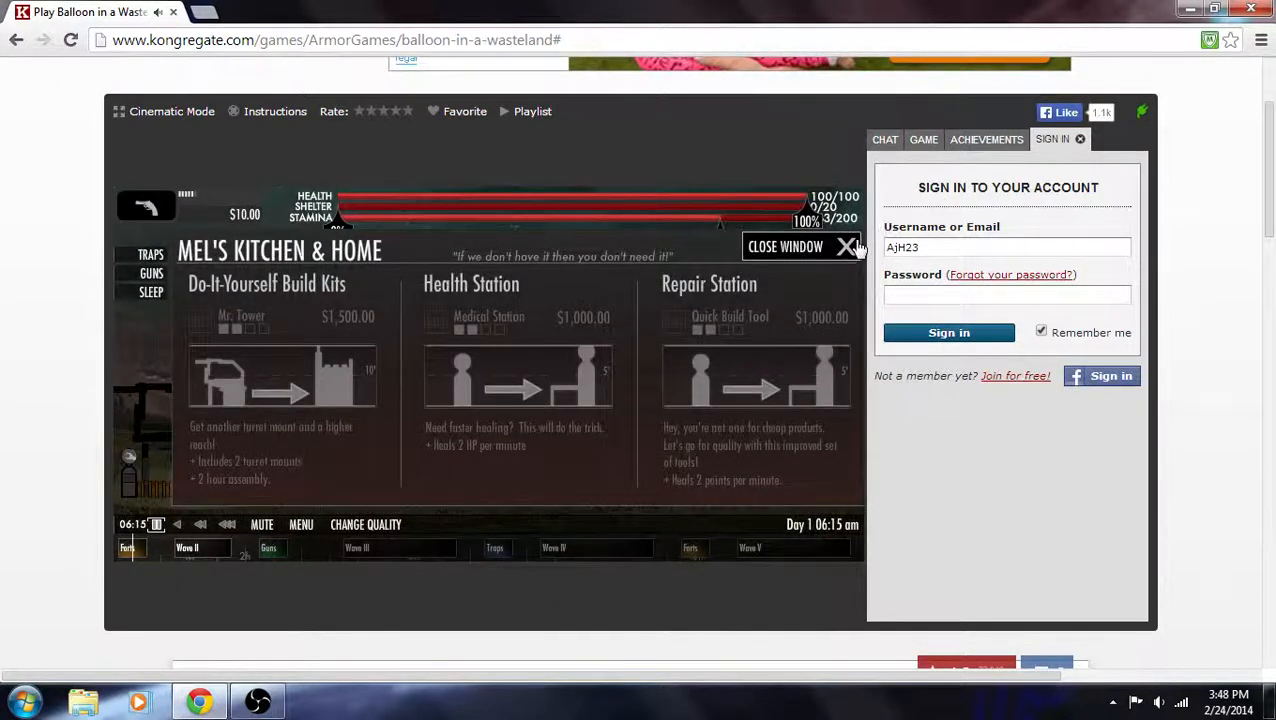
{"action": "left_click", "coordinate": [845, 246]}
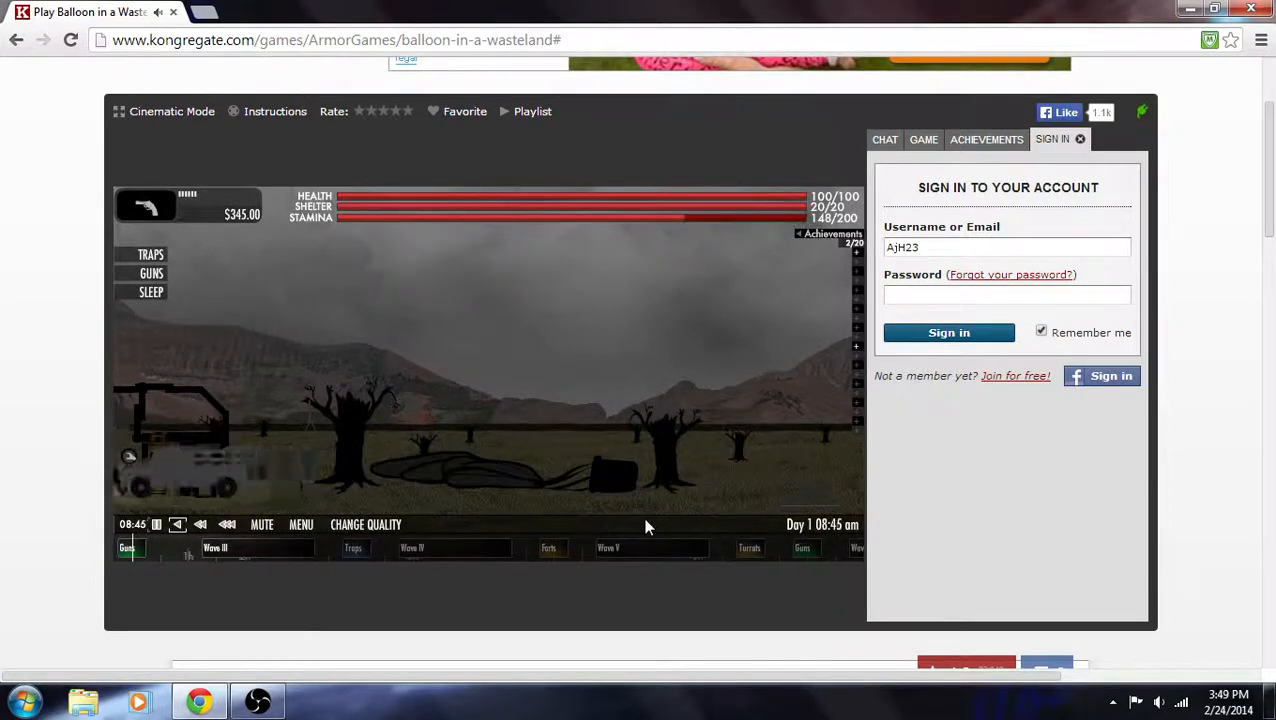
Step: Look over Mike's Gun Emporium and close it without buying
{"action": "left_click", "coordinate": [150, 273]}
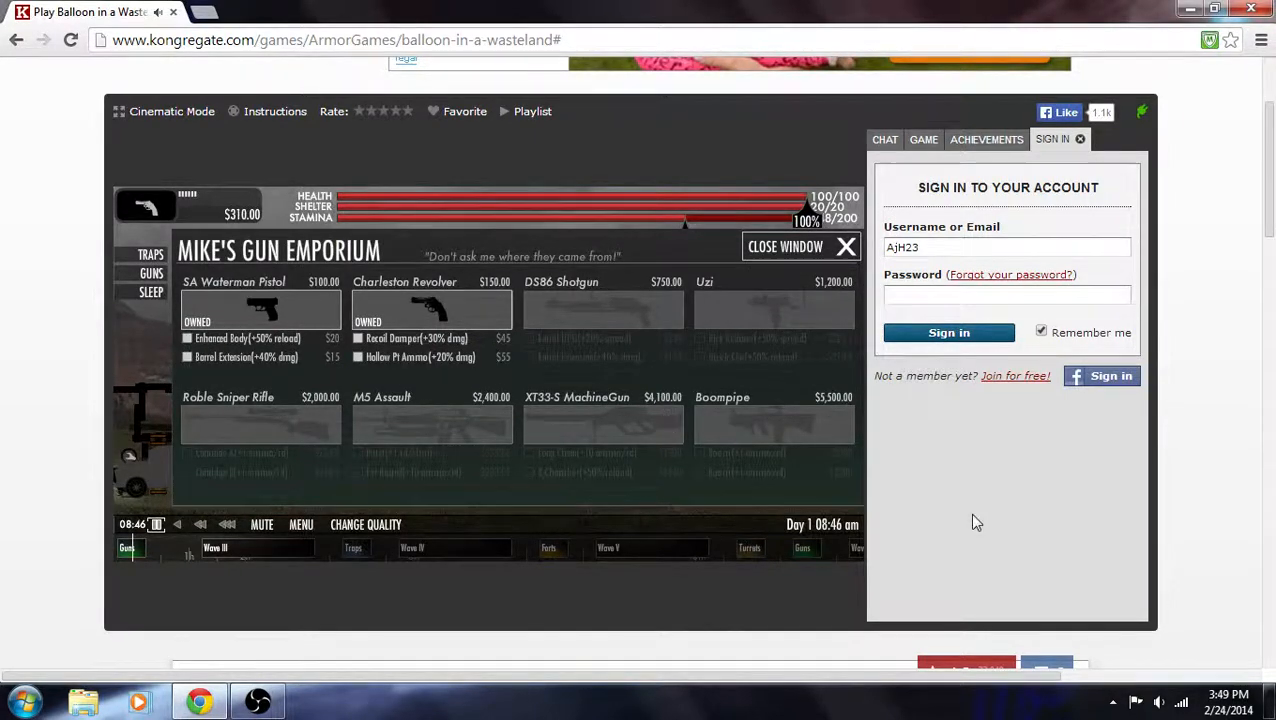
{"action": "left_click", "coordinate": [843, 246]}
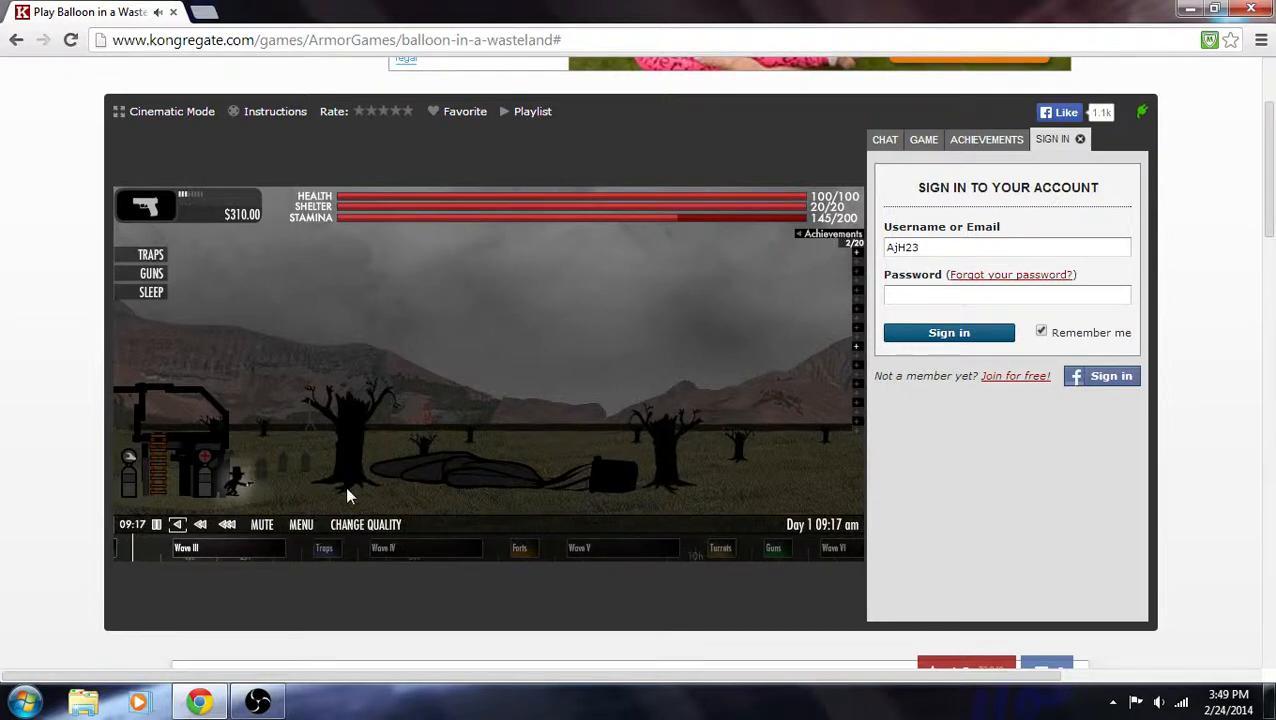
{"action": "mouse_move", "coordinate": [512, 381]}
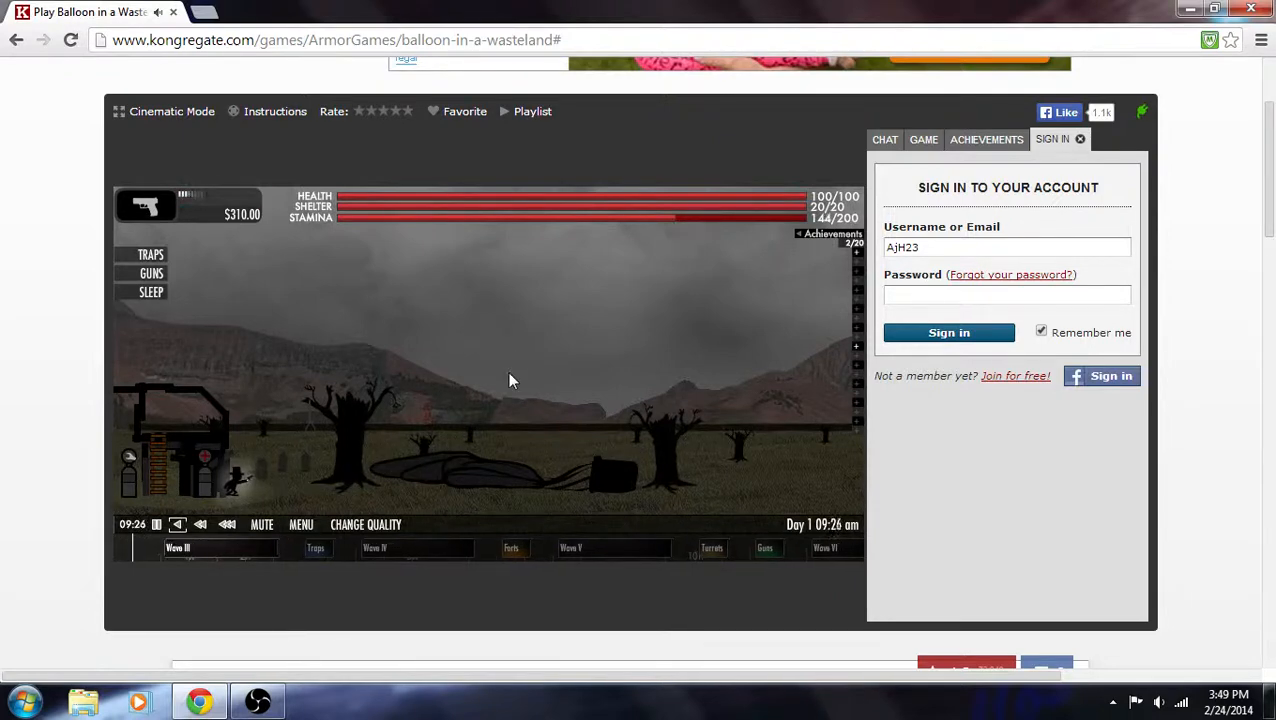
{"action": "mouse_move", "coordinate": [248, 419]}
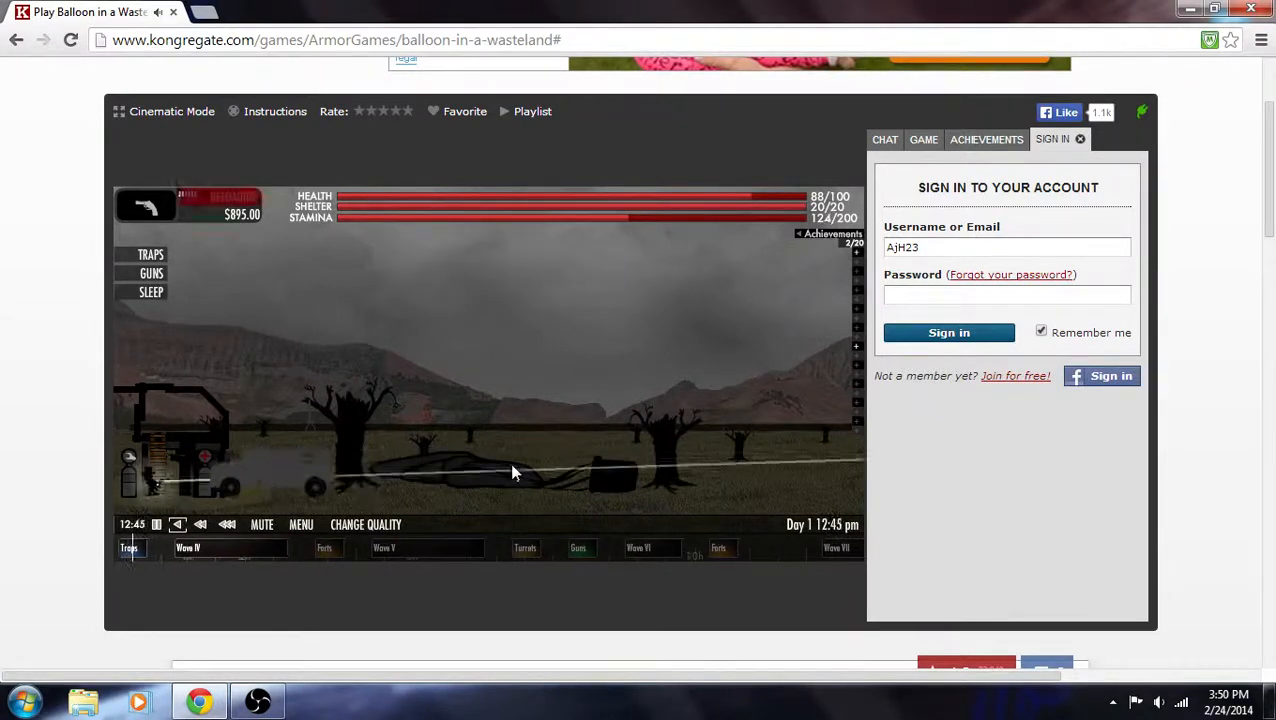
Step: Shoot the incoming afternoon enemies from the fort, reaching $1,475
{"action": "left_click", "coordinate": [150, 254]}
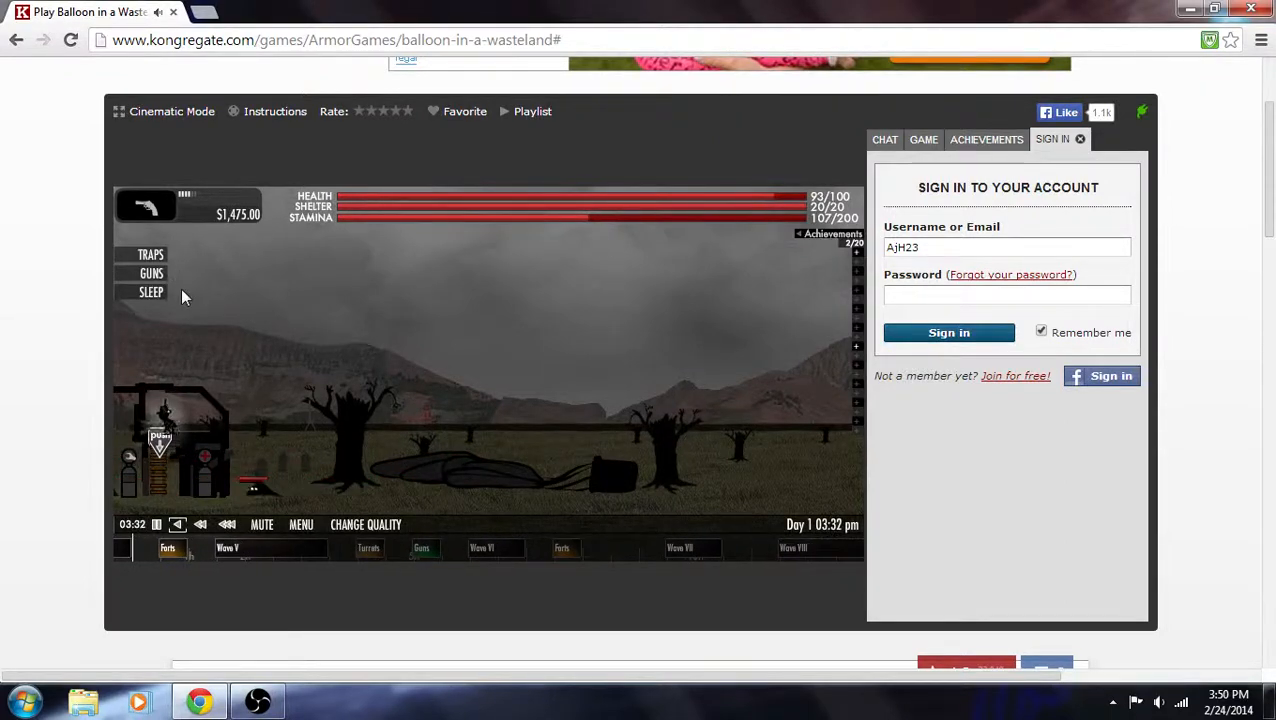
{"action": "left_click", "coordinate": [151, 291]}
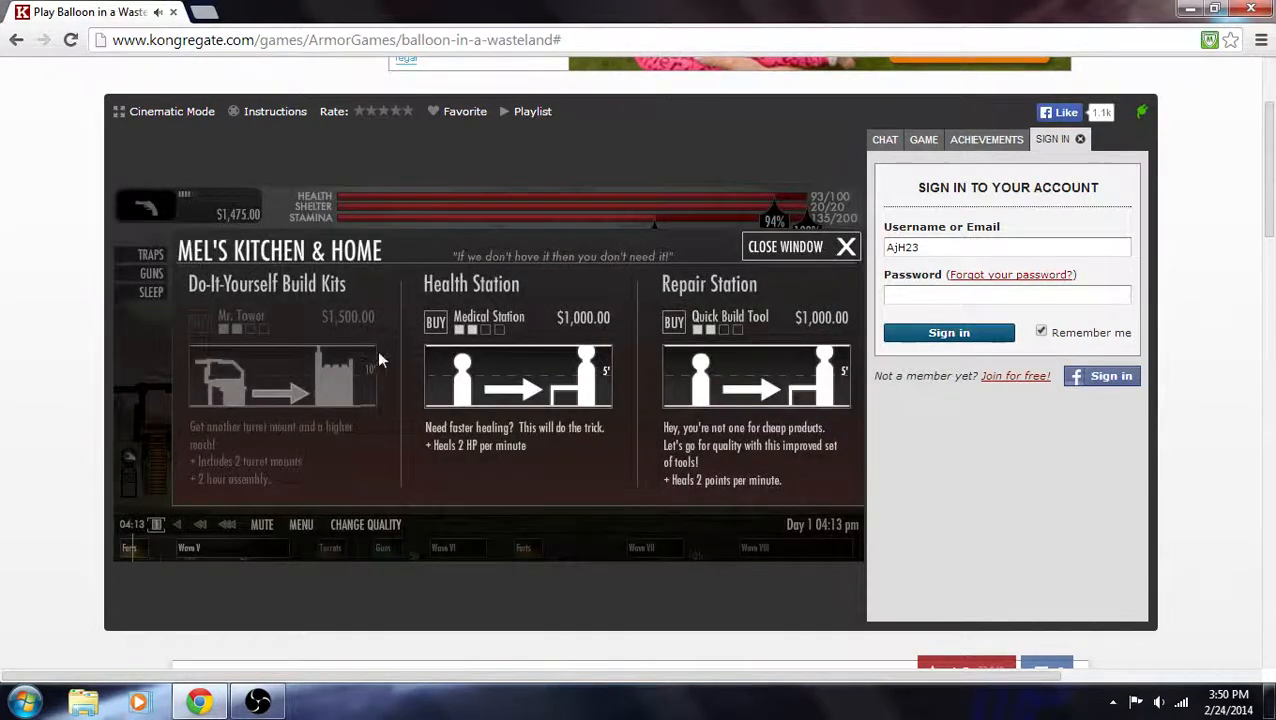
{"action": "mouse_move", "coordinate": [175, 338]}
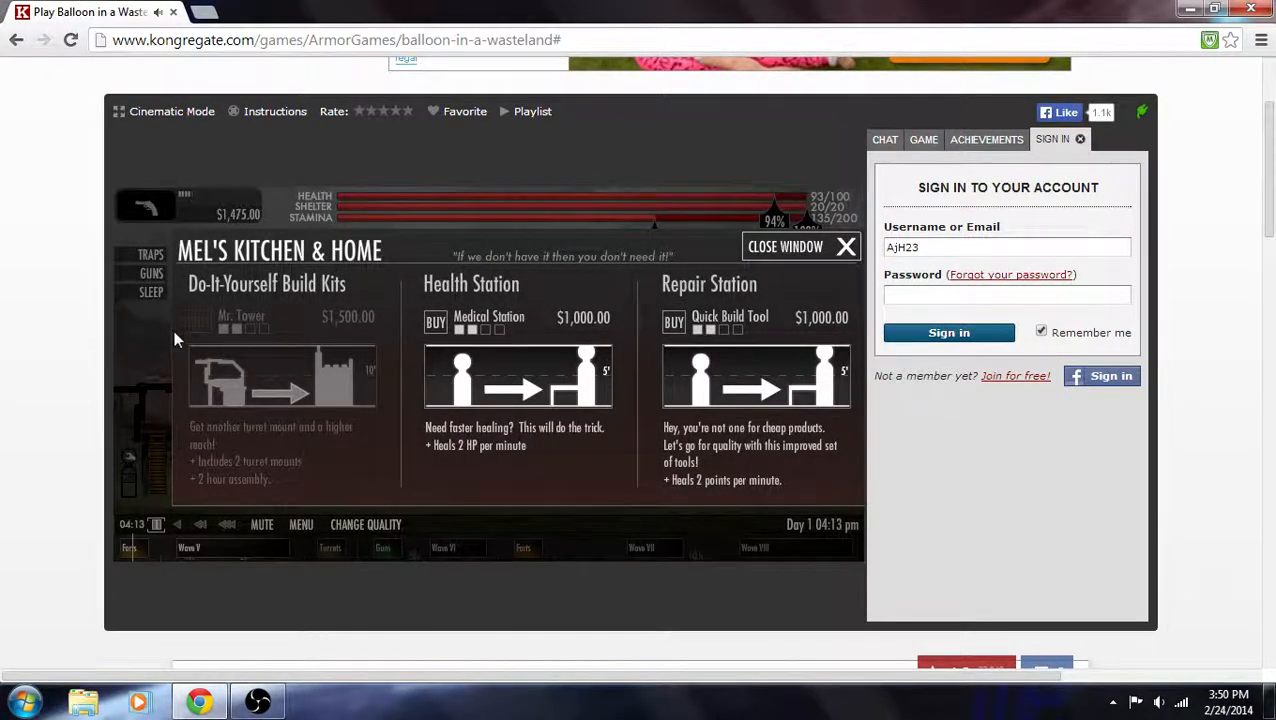
{"action": "mouse_move", "coordinate": [203, 362]}
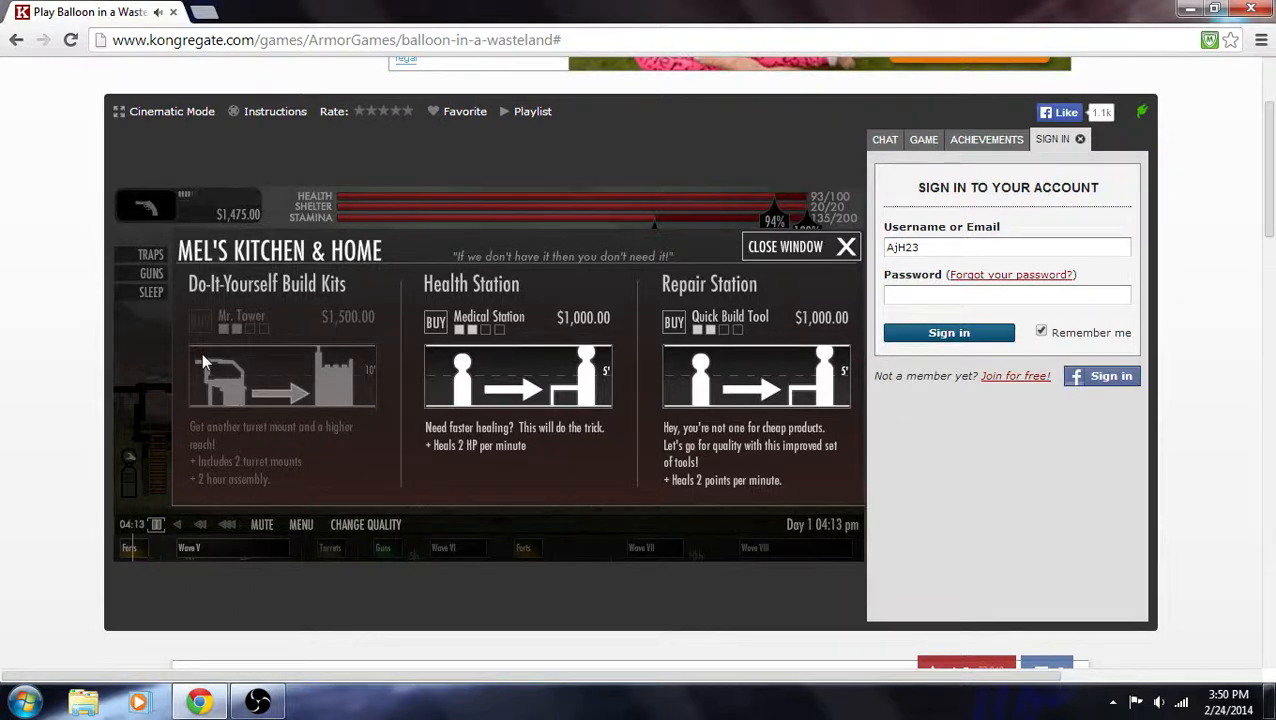
{"action": "mouse_move", "coordinate": [390, 352]}
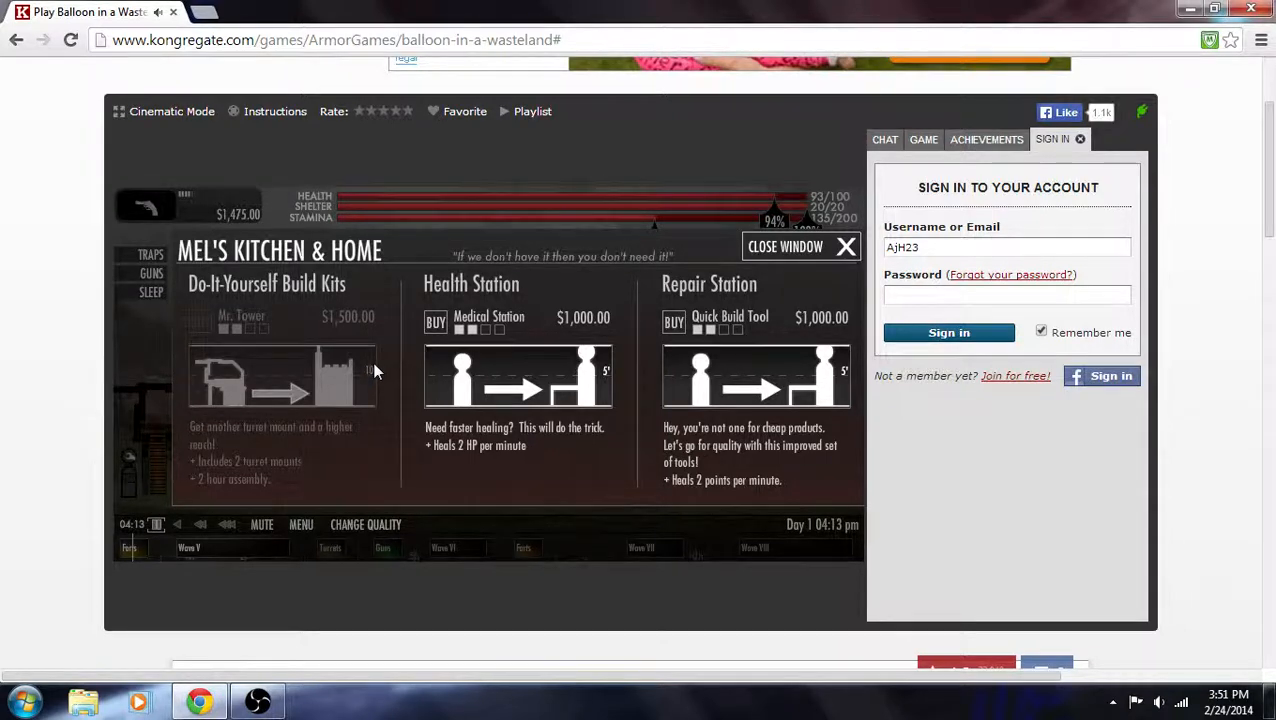
{"action": "mouse_move", "coordinate": [800, 263]}
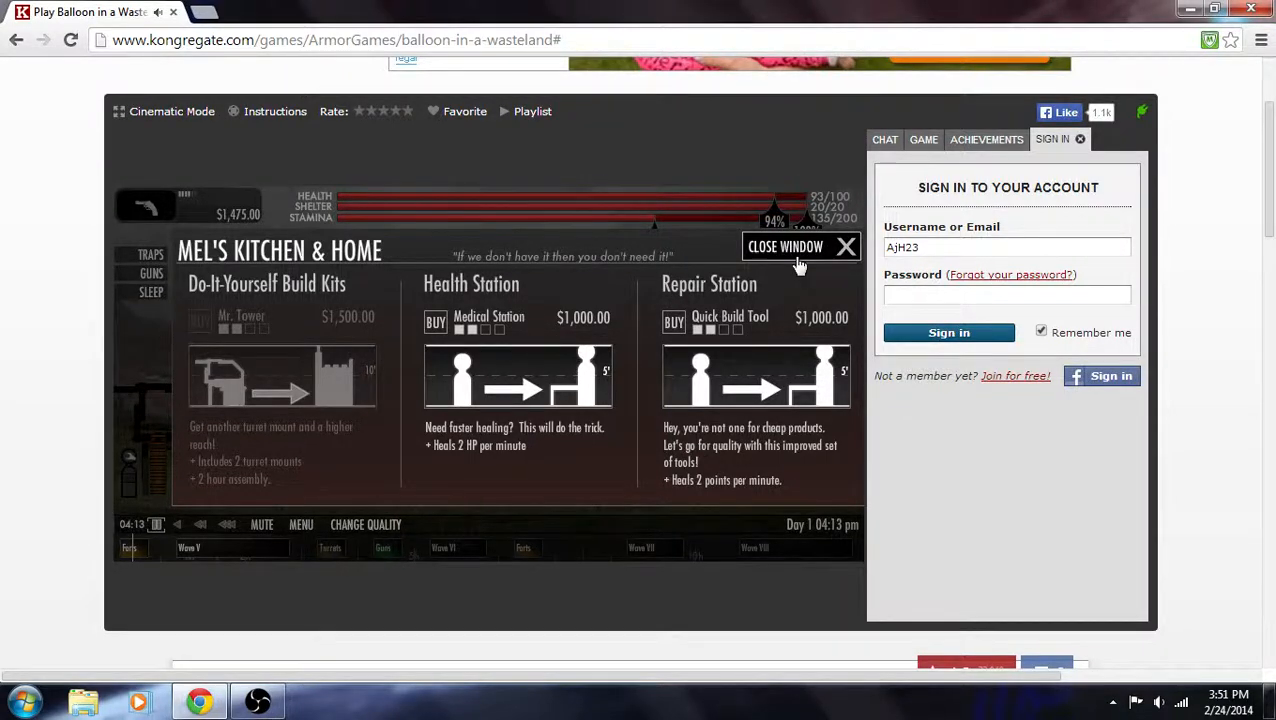
Step: Close Mel's Kitchen & Home shop to resume the evening fight
{"action": "left_click", "coordinate": [853, 246]}
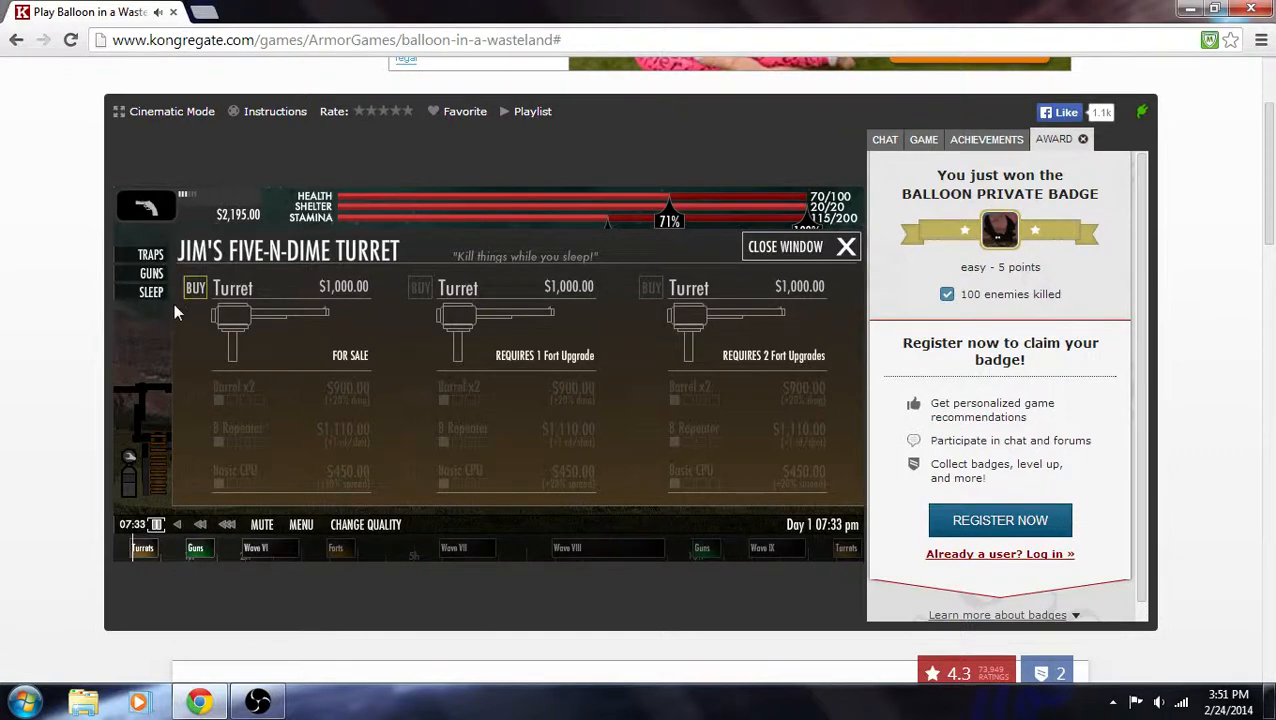
Step: Buy the first Turret for $1,000 and close the turret shop
{"action": "left_click", "coordinate": [194, 288]}
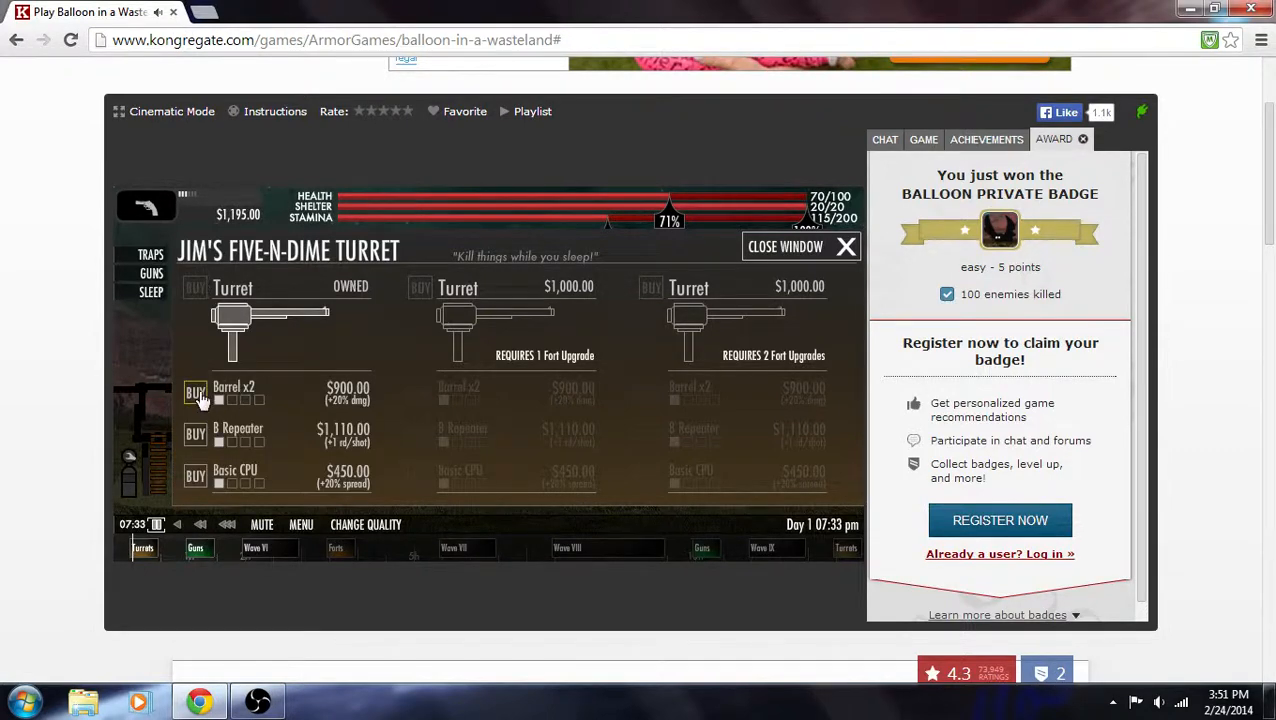
{"action": "left_click", "coordinate": [845, 246]}
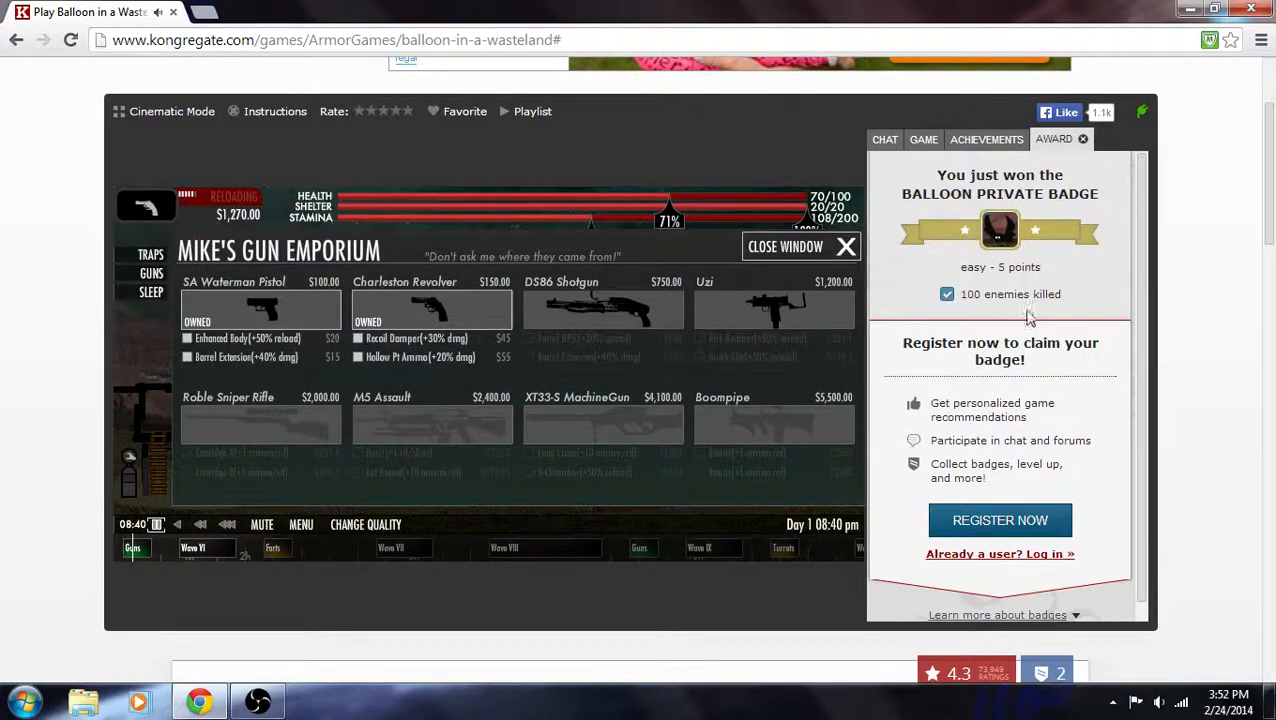
{"action": "mouse_move", "coordinate": [705, 307]}
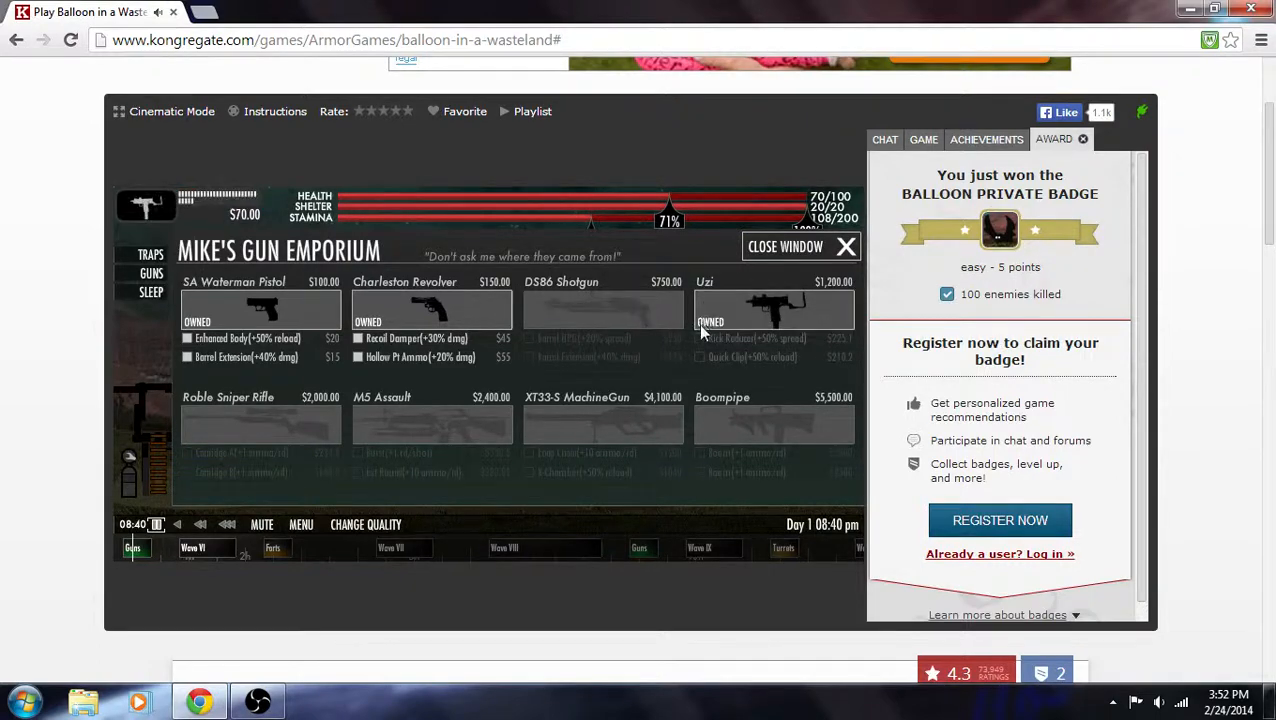
Step: Leave the gun shop with the Uzi equipped and resume the night battle
{"action": "left_click", "coordinate": [841, 246]}
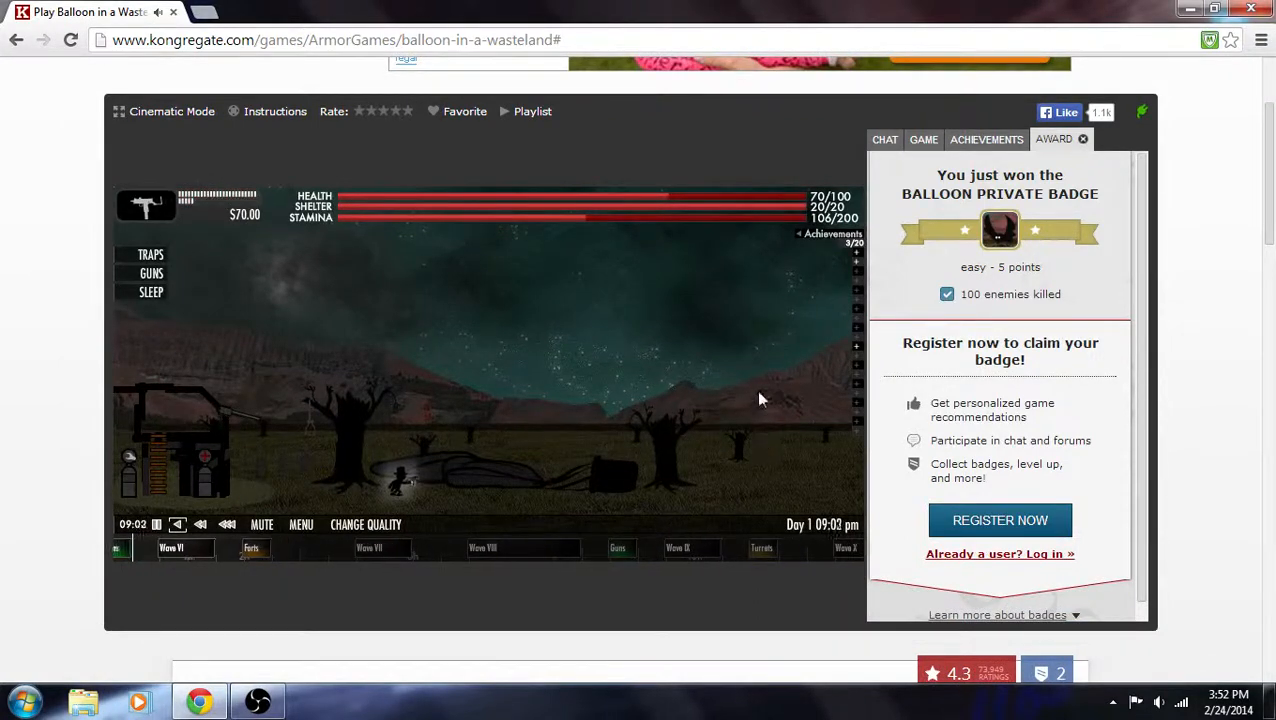
{"action": "mouse_move", "coordinate": [740, 388]}
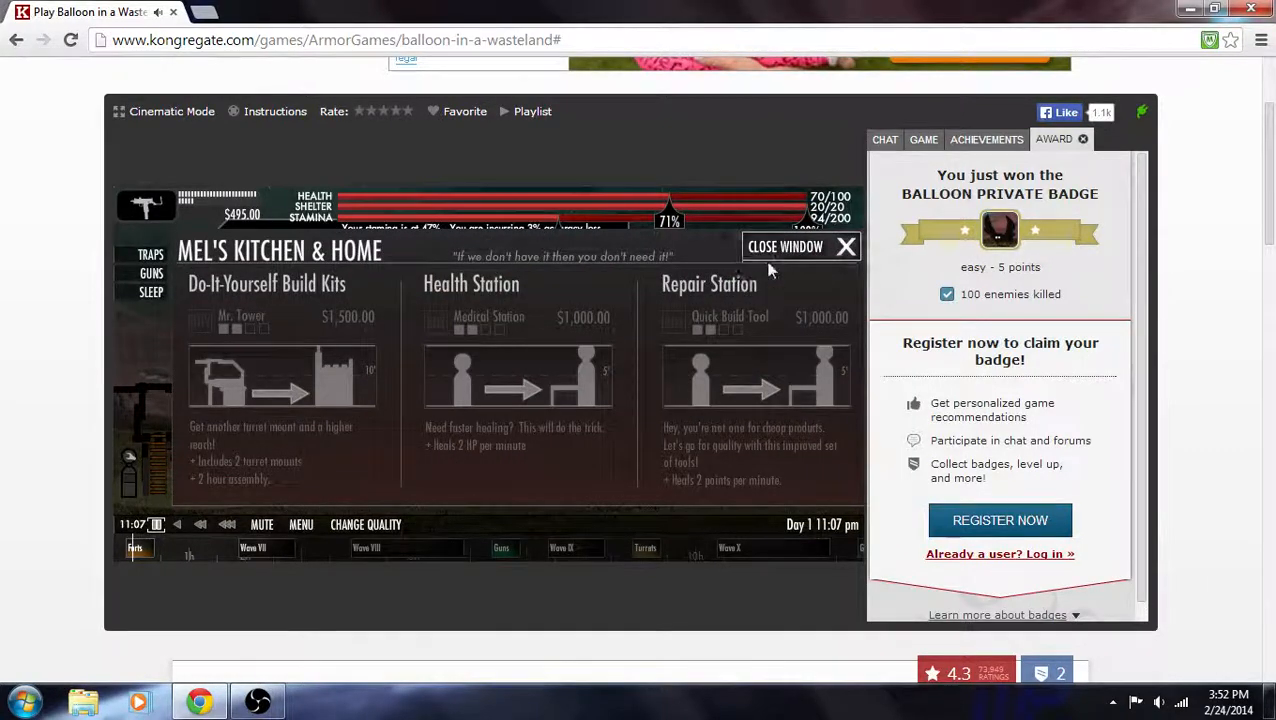
Step: Close Mel's Kitchen & Home without buying anything
{"action": "left_click", "coordinate": [801, 246]}
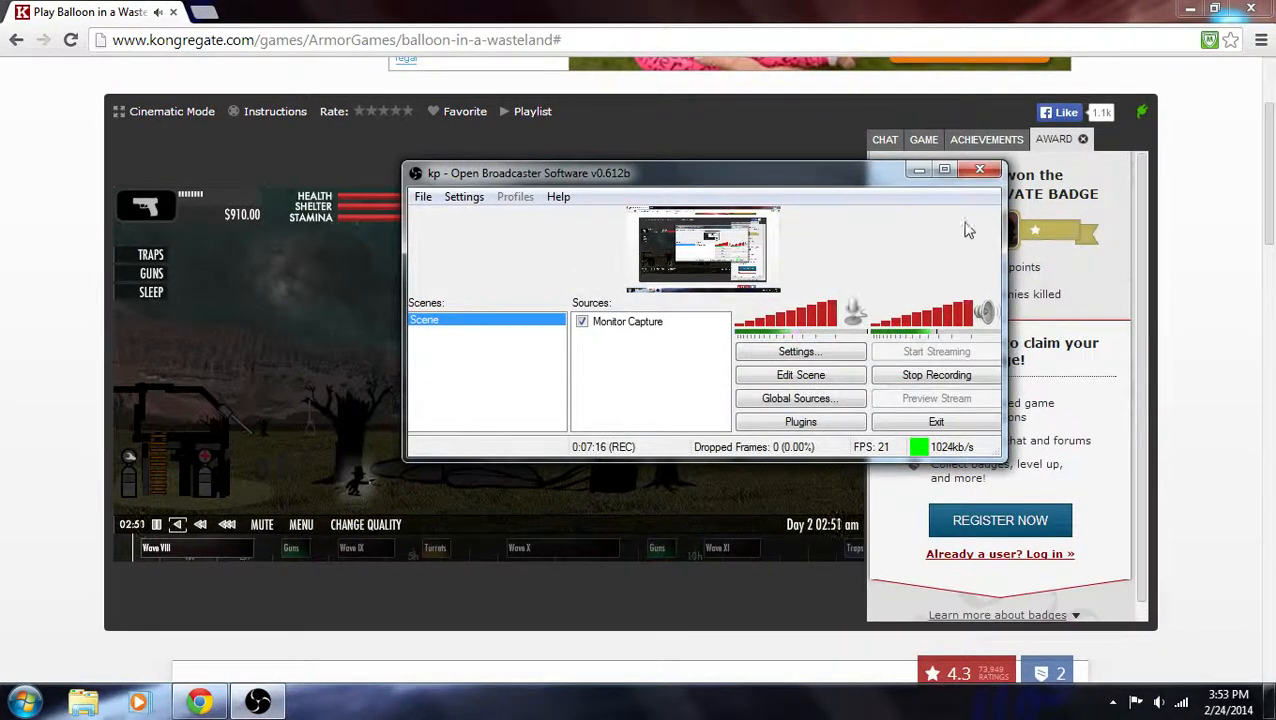
Step: Minimize the OBS recording window from its taskbar icon
{"action": "left_click", "coordinate": [979, 168]}
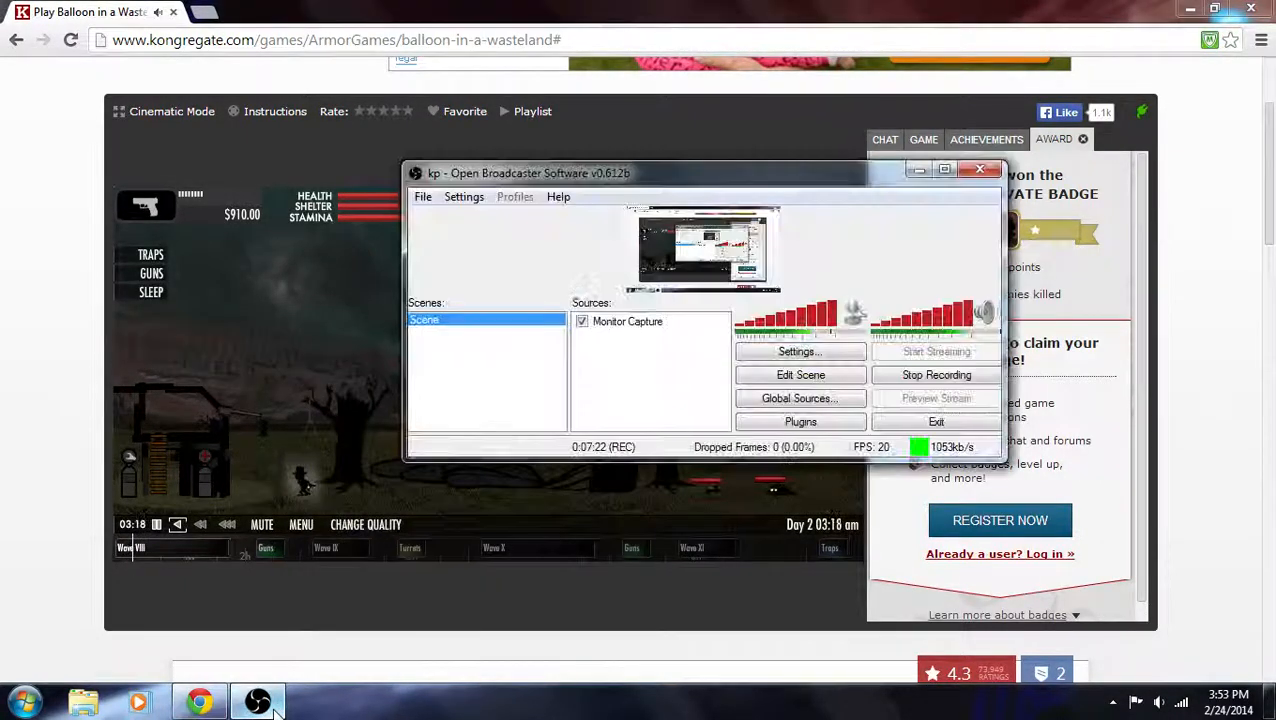
{"action": "left_click", "coordinate": [979, 168]}
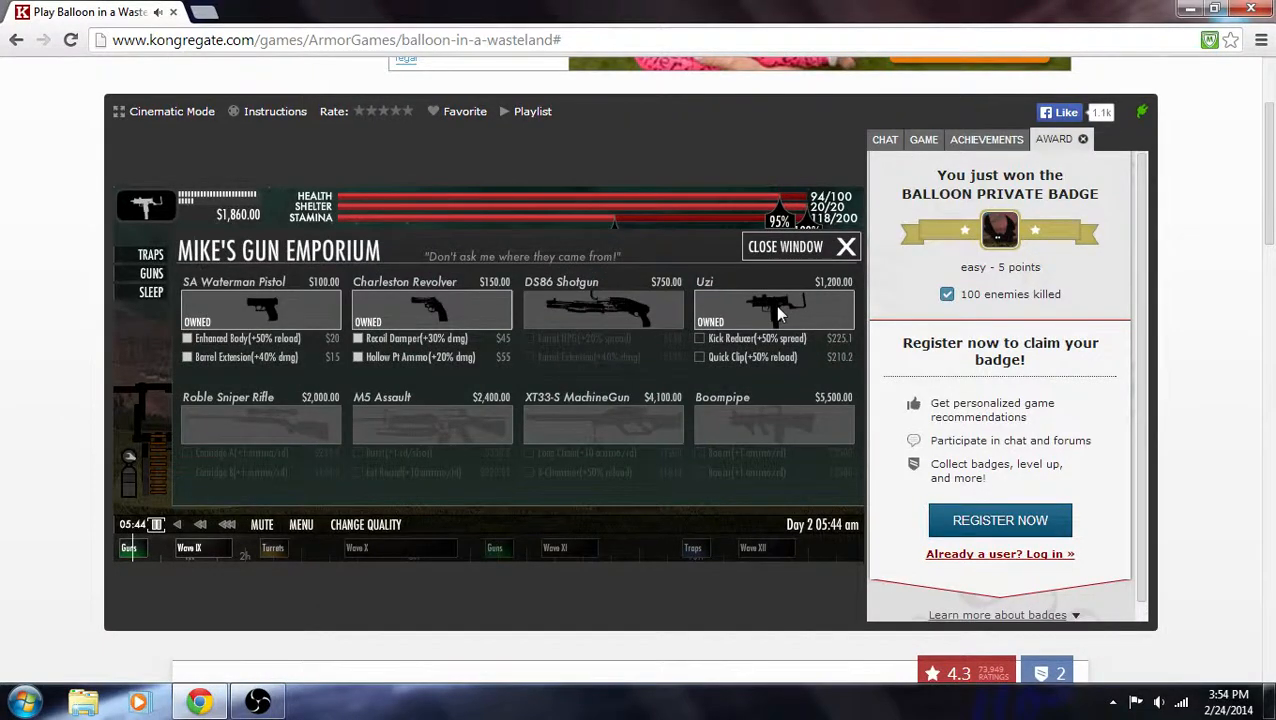
Step: Buy the Kick Reducer and Quick Clip upgrades for the Uzi
{"action": "left_click", "coordinate": [699, 357]}
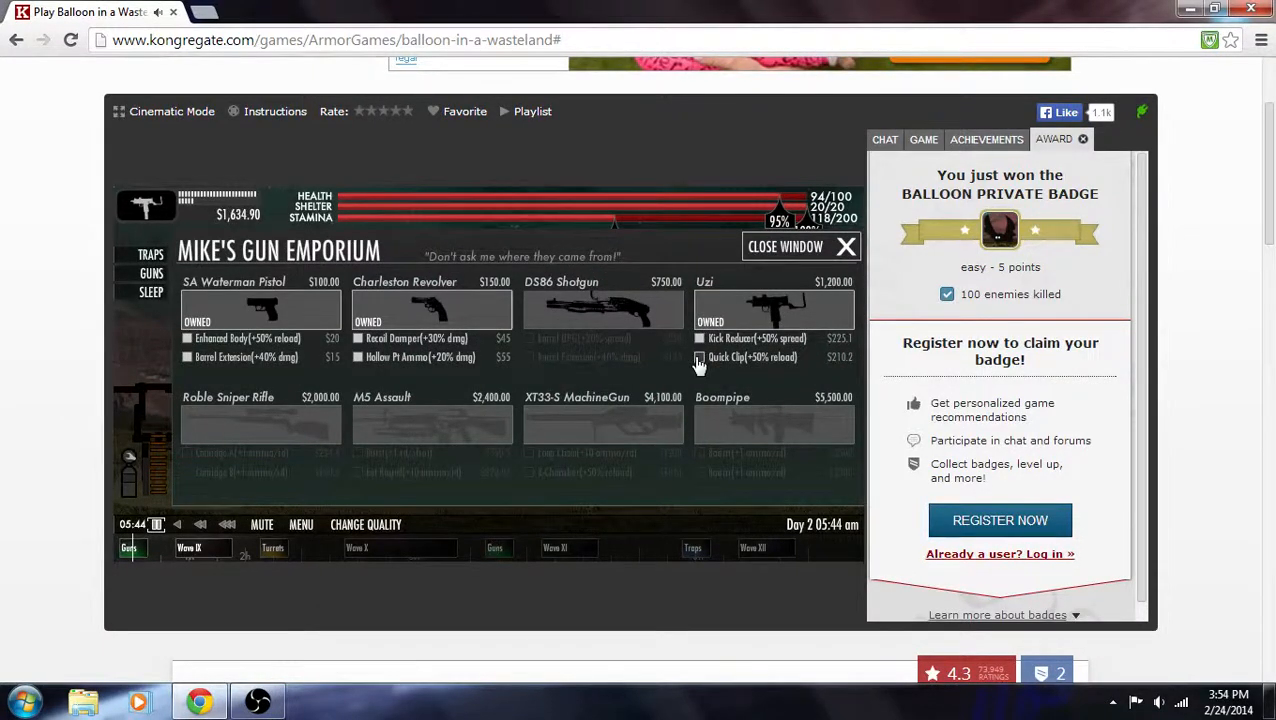
{"action": "left_click", "coordinate": [844, 246]}
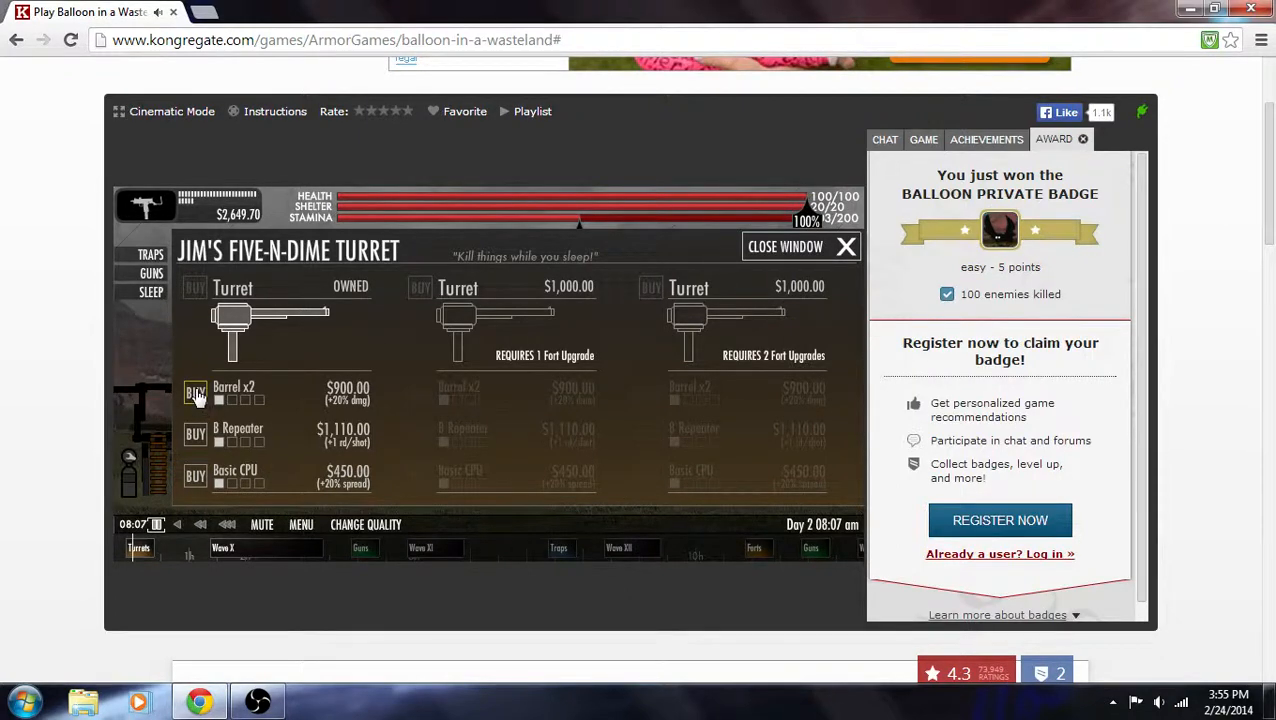
{"action": "mouse_move", "coordinate": [198, 441]}
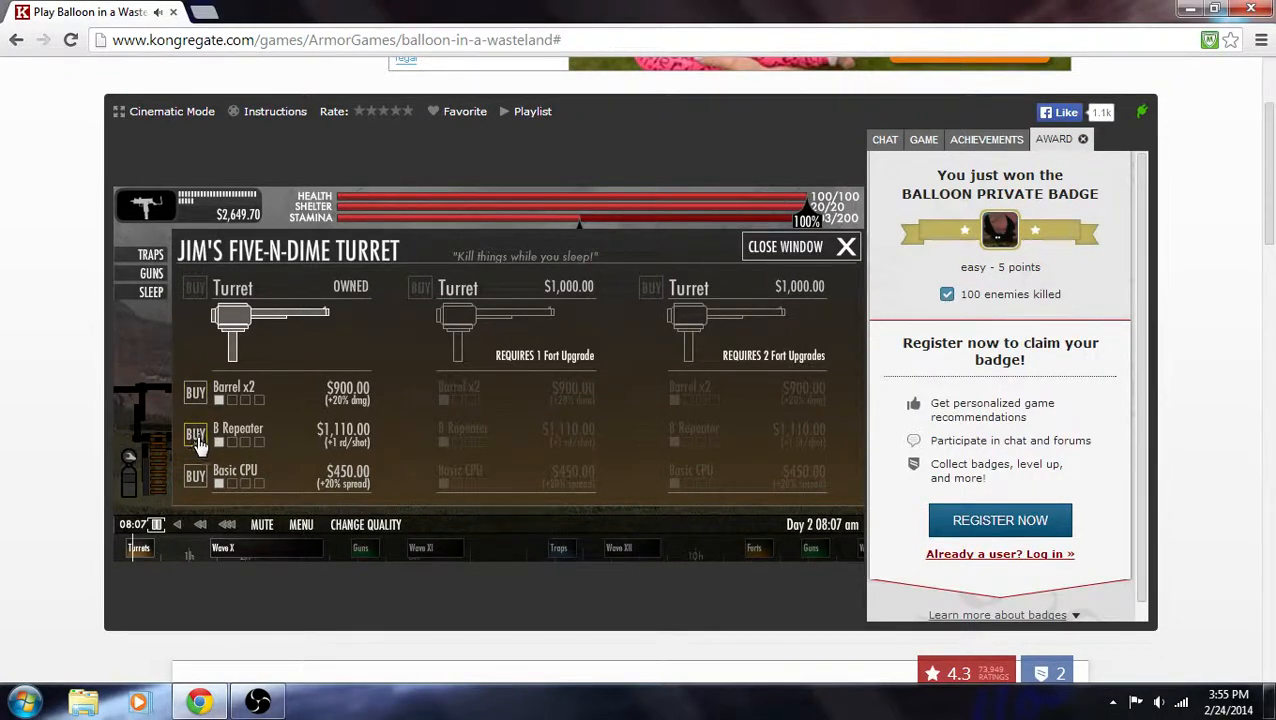
{"action": "mouse_move", "coordinate": [203, 408]}
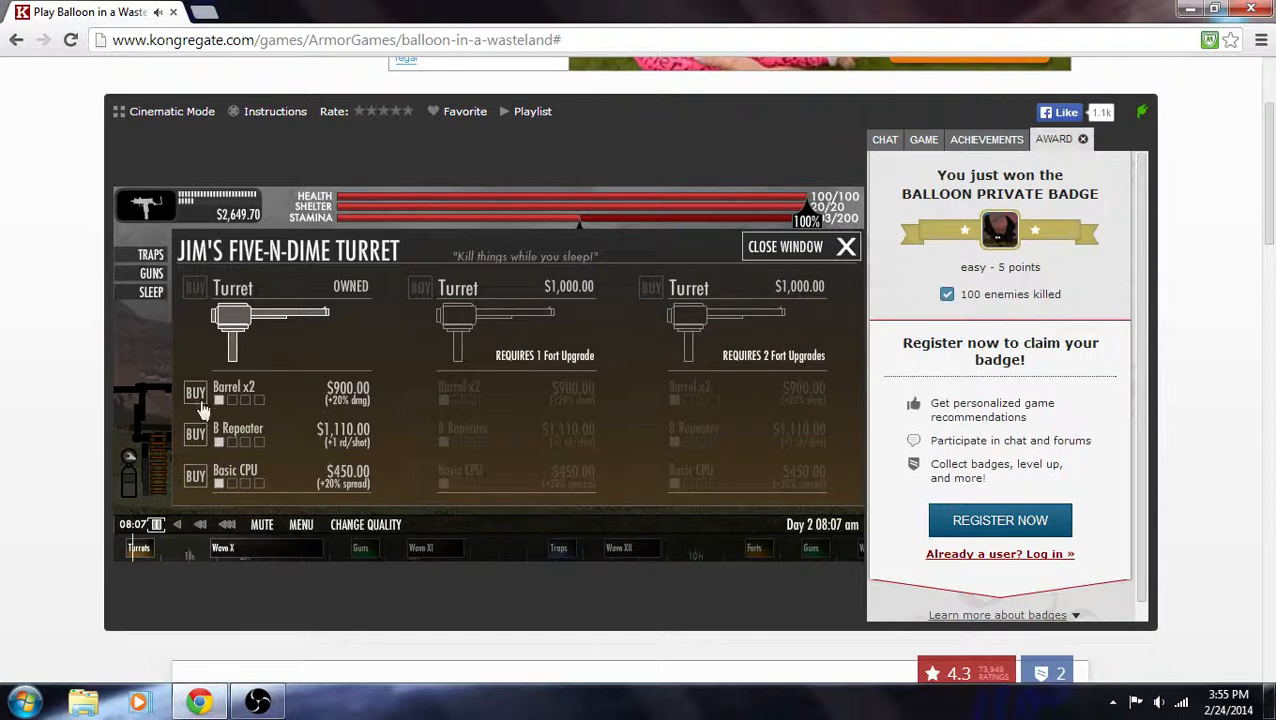
Step: Give the turret the Barrel x2, repeater and Basic CPU ($450) upgrades
{"action": "left_click", "coordinate": [194, 390]}
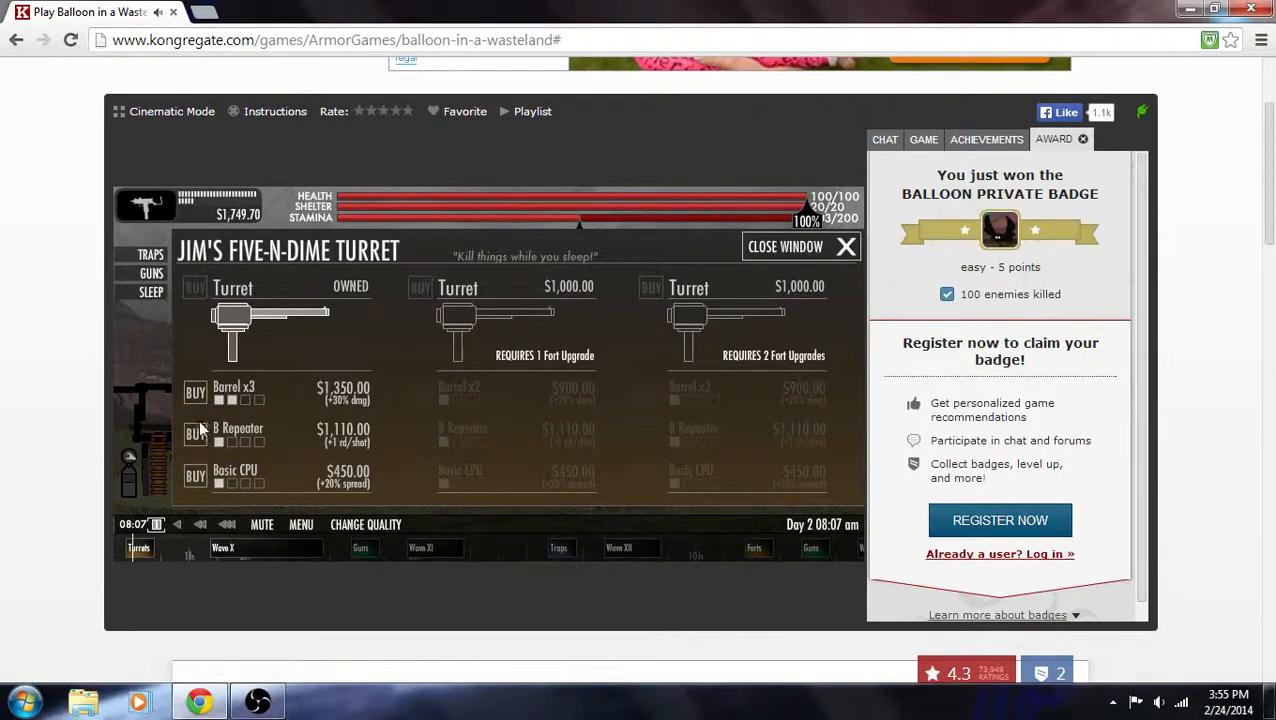
{"action": "left_click", "coordinate": [194, 434]}
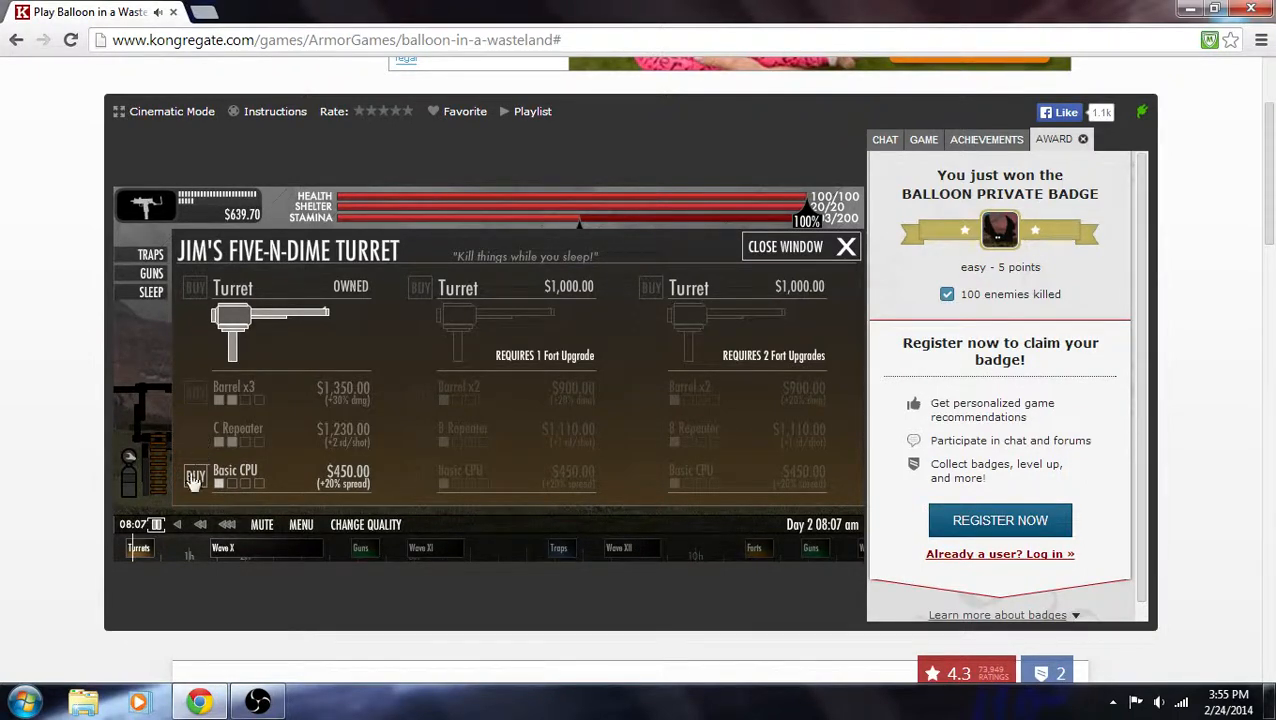
{"action": "left_click", "coordinate": [845, 246]}
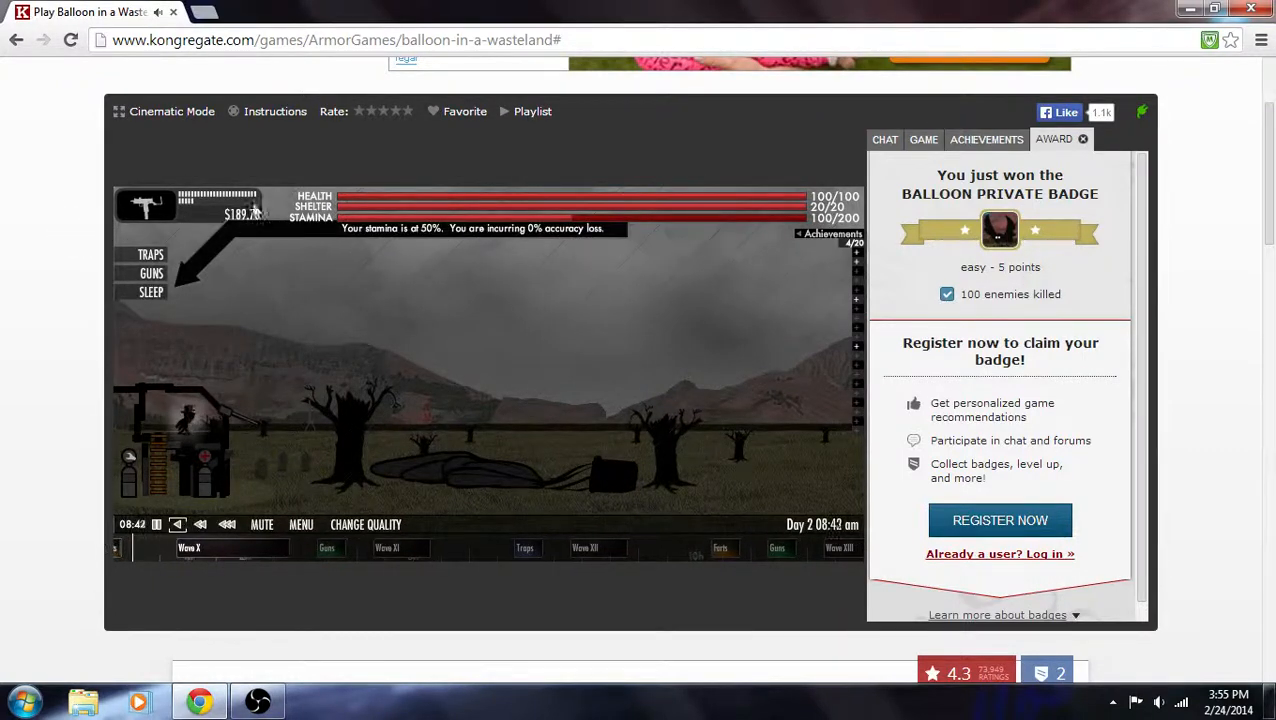
{"action": "left_click", "coordinate": [150, 291]}
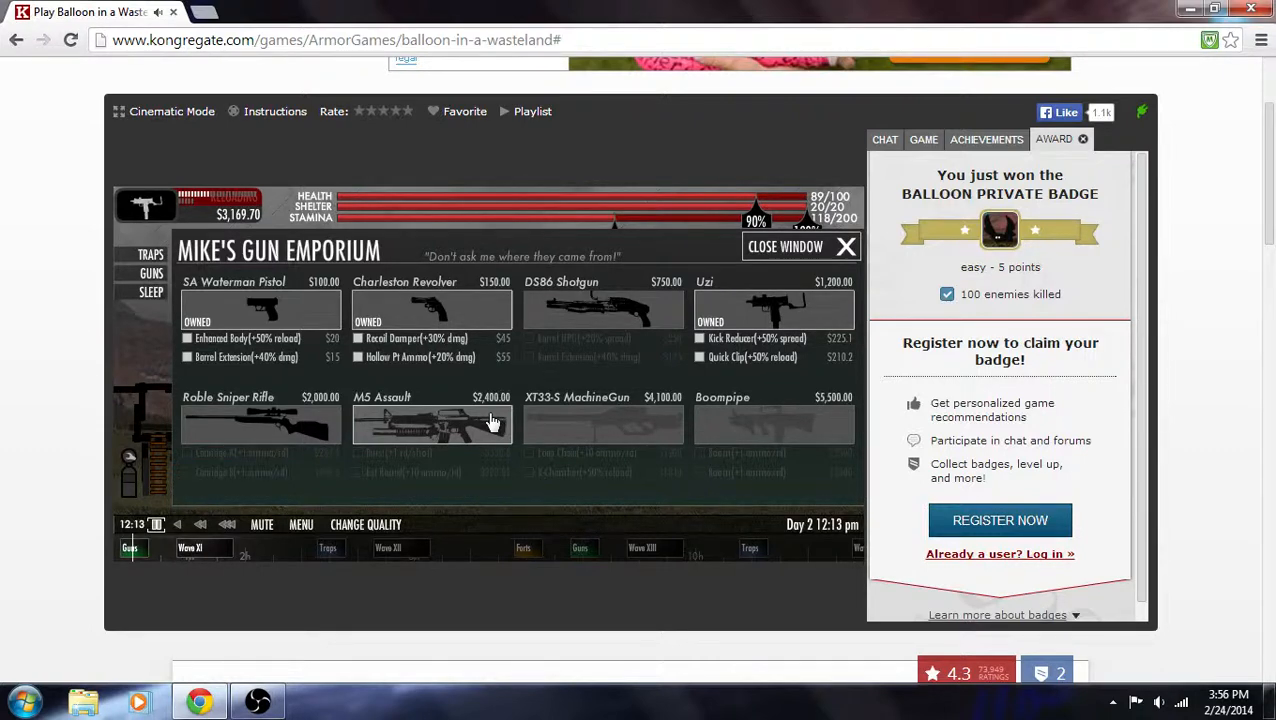
Step: Buy the $2,400 M5 Assault rifle plus its Burst and Ext Round upgrades
{"action": "left_click", "coordinate": [430, 420]}
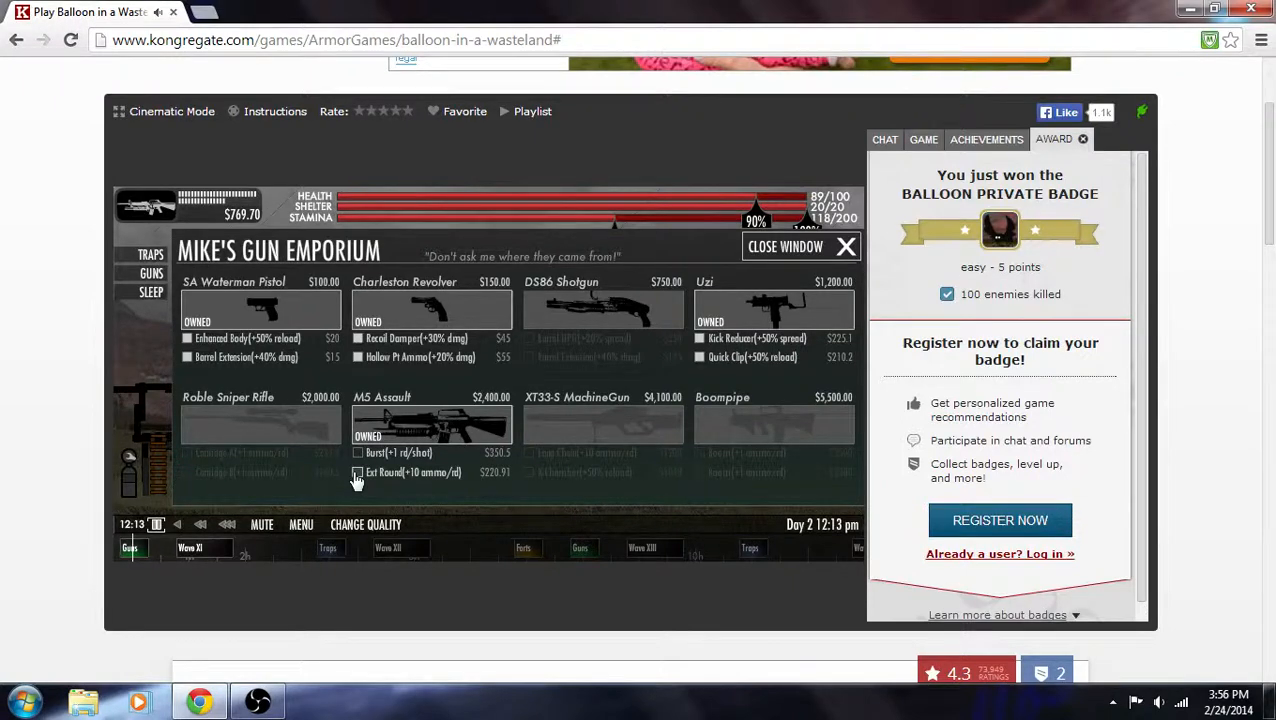
{"action": "left_click", "coordinate": [358, 472]}
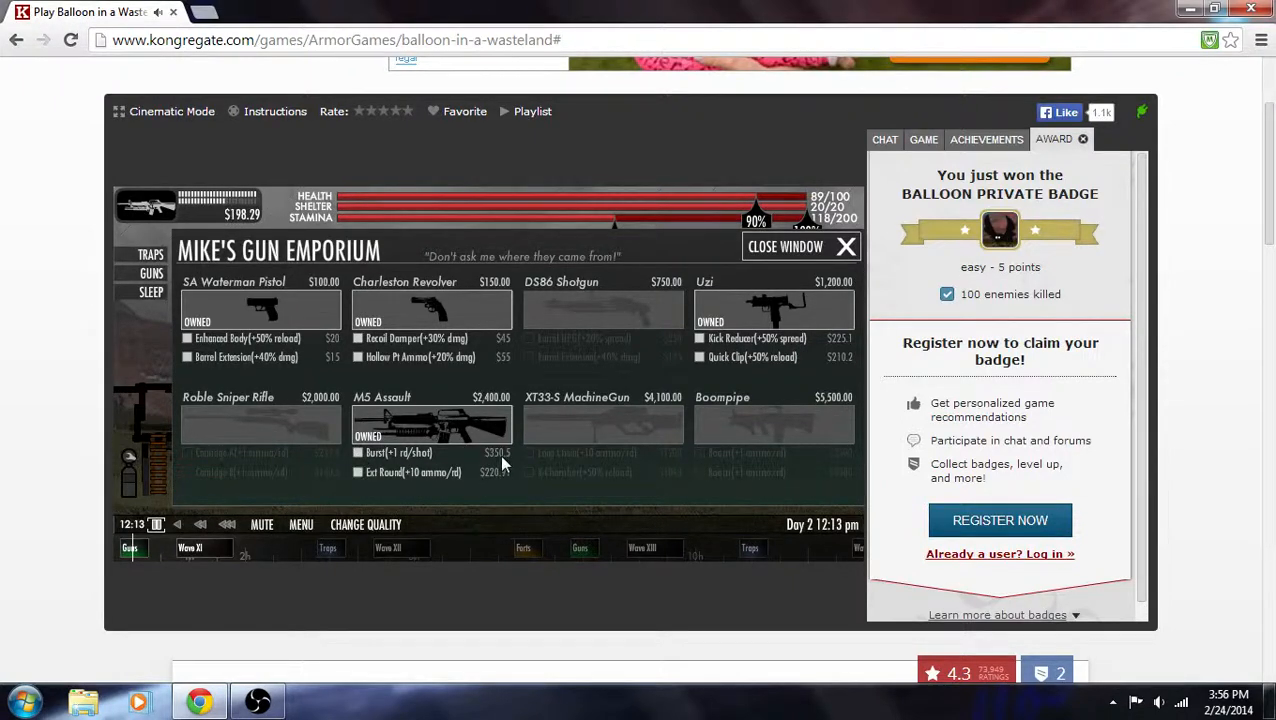
{"action": "mouse_move", "coordinate": [475, 560]}
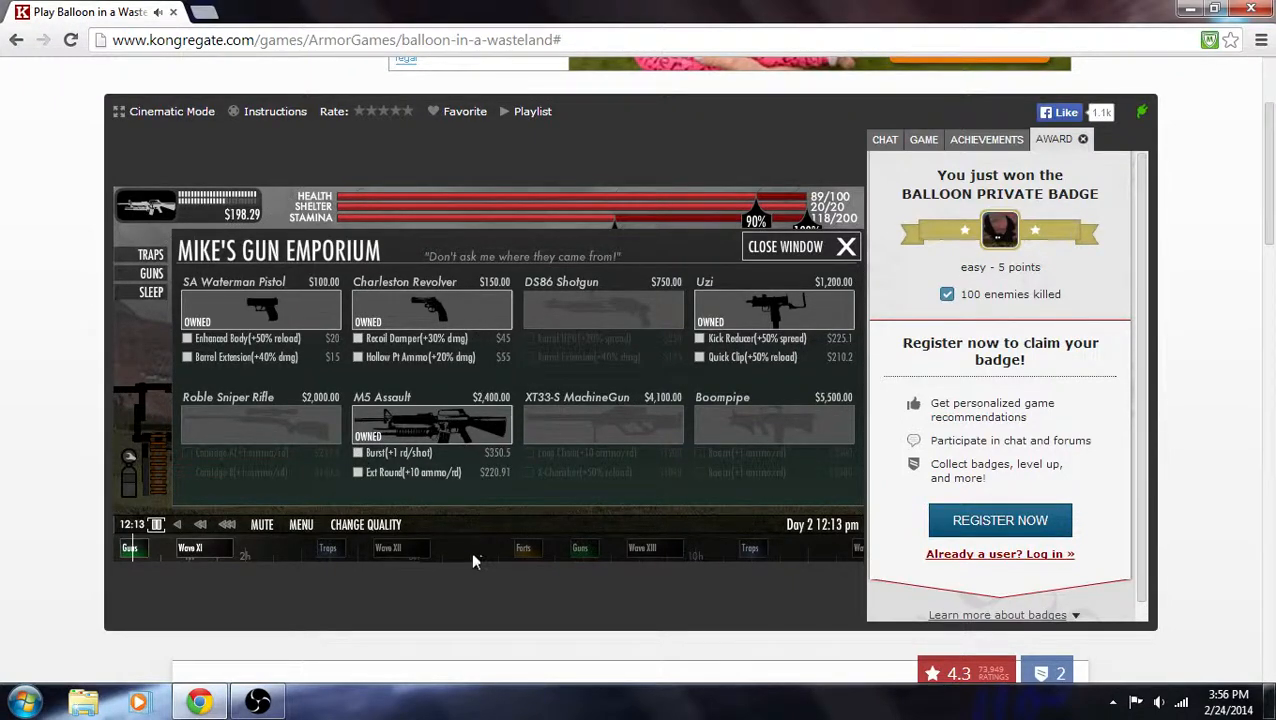
{"action": "left_click", "coordinate": [845, 246]}
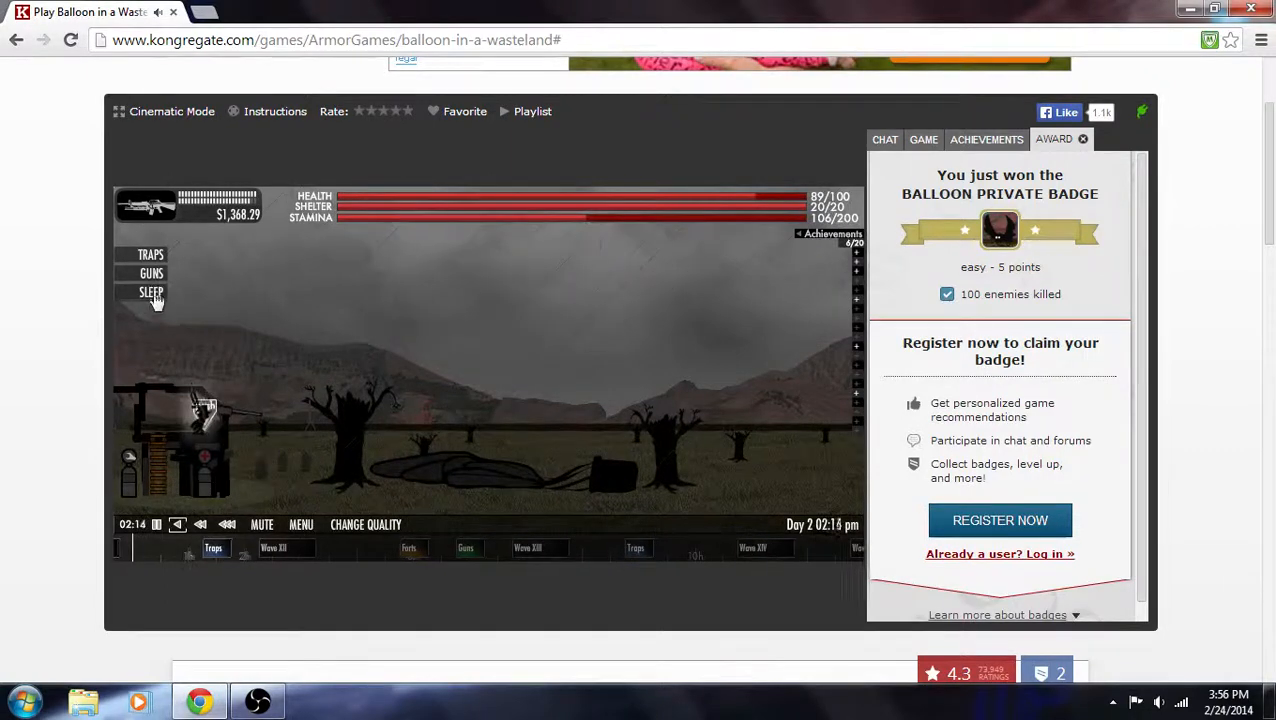
Step: Defend until 7 pm, then open Mel's Kitchen & Home from the Traps menu
{"action": "left_click", "coordinate": [150, 292]}
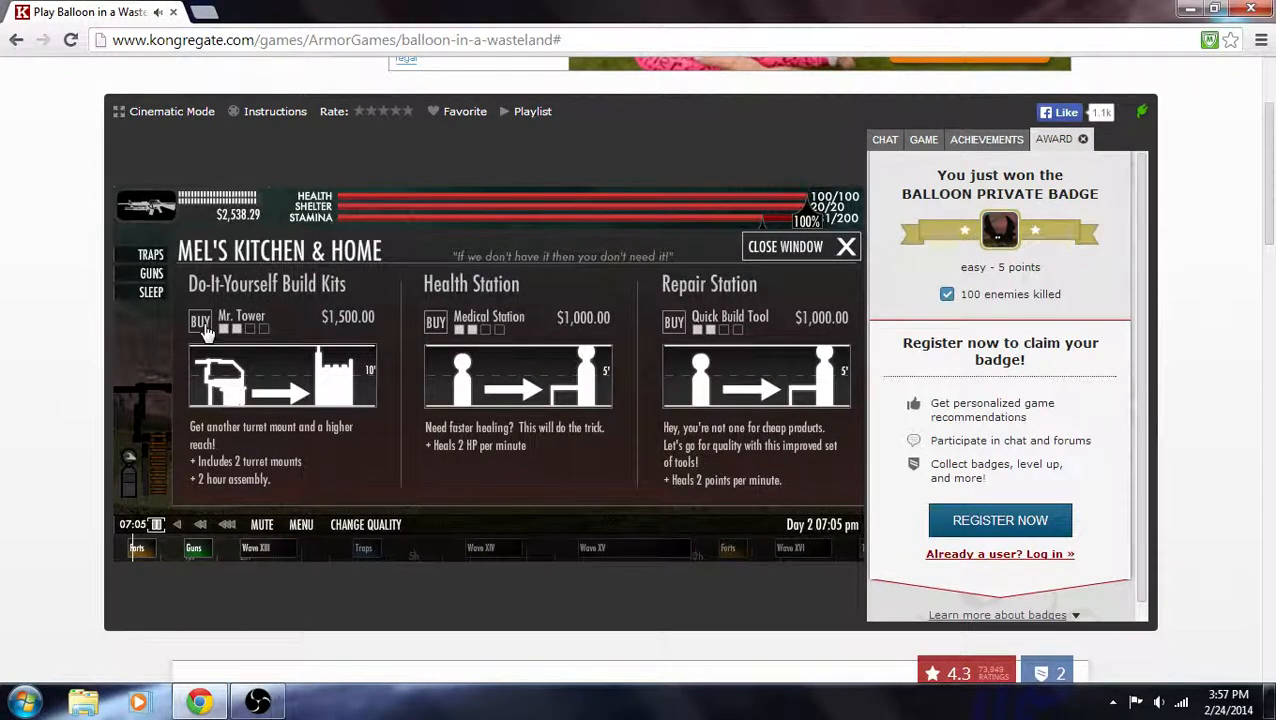
Step: Buy Mr. Tower and the Medical Station, dismissing both confirmations, leaving $38.29
{"action": "left_click", "coordinate": [199, 322]}
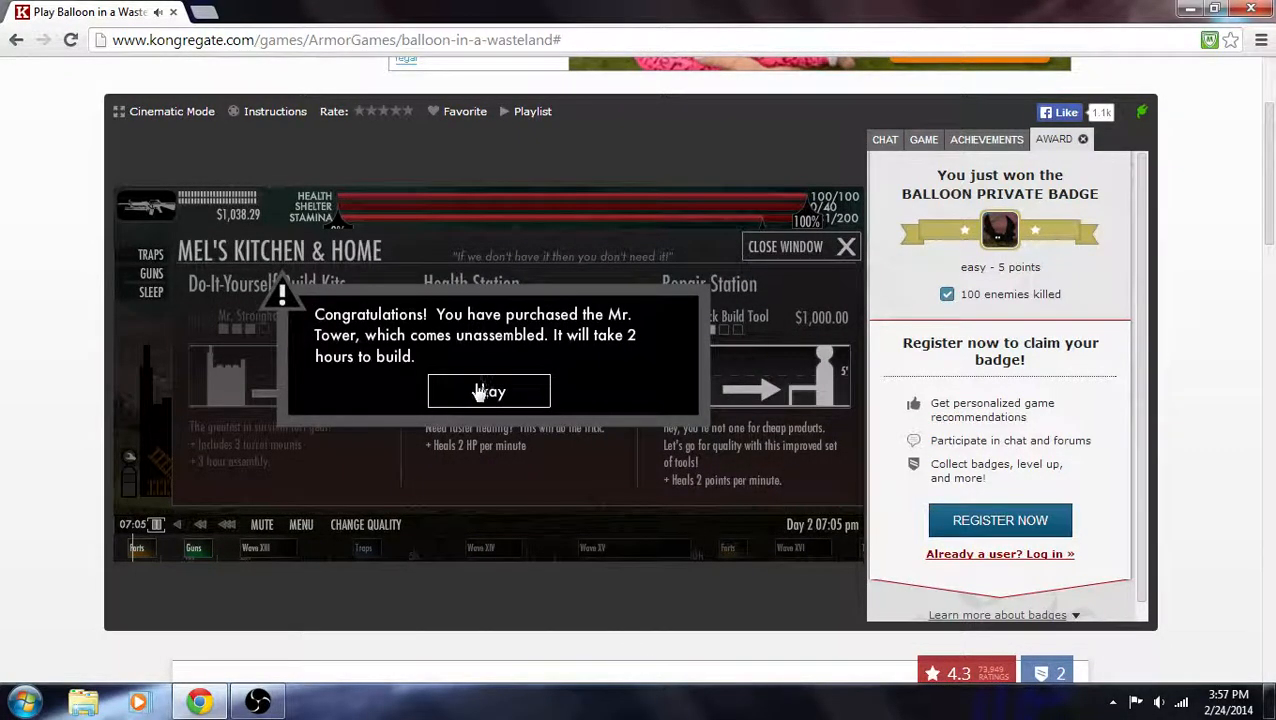
{"action": "left_click", "coordinate": [488, 391]}
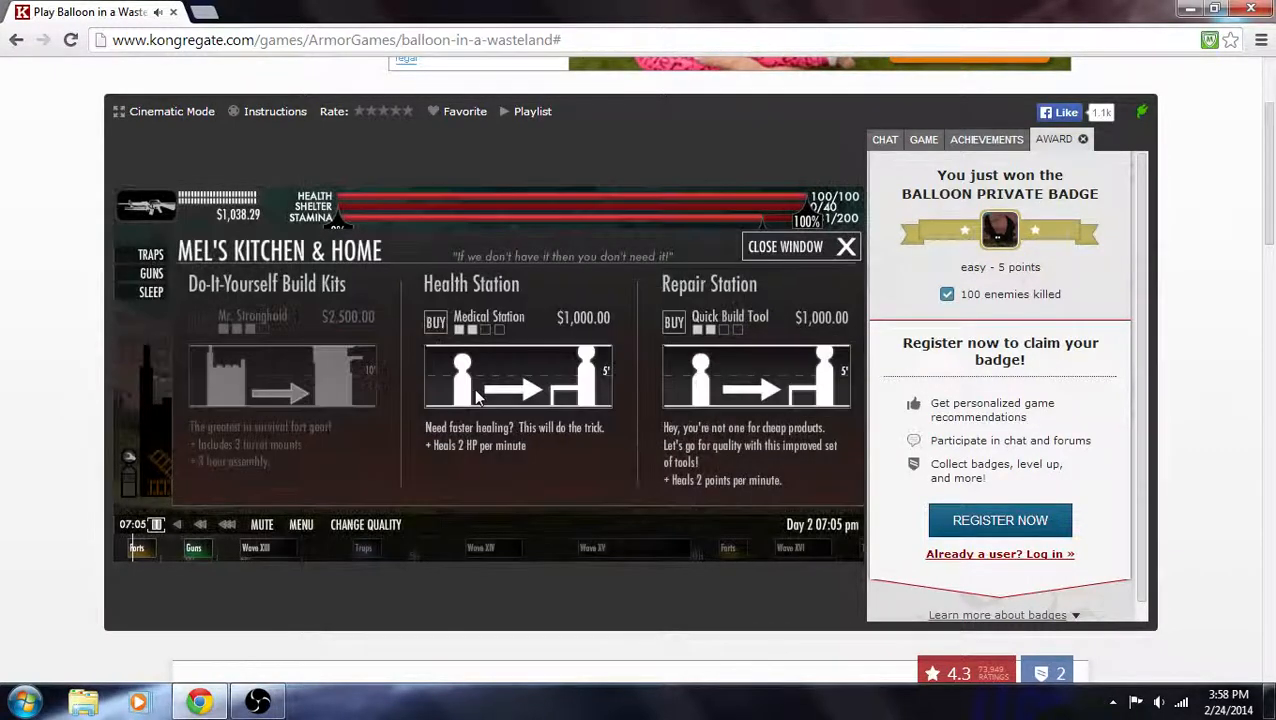
{"action": "left_click", "coordinate": [435, 318]}
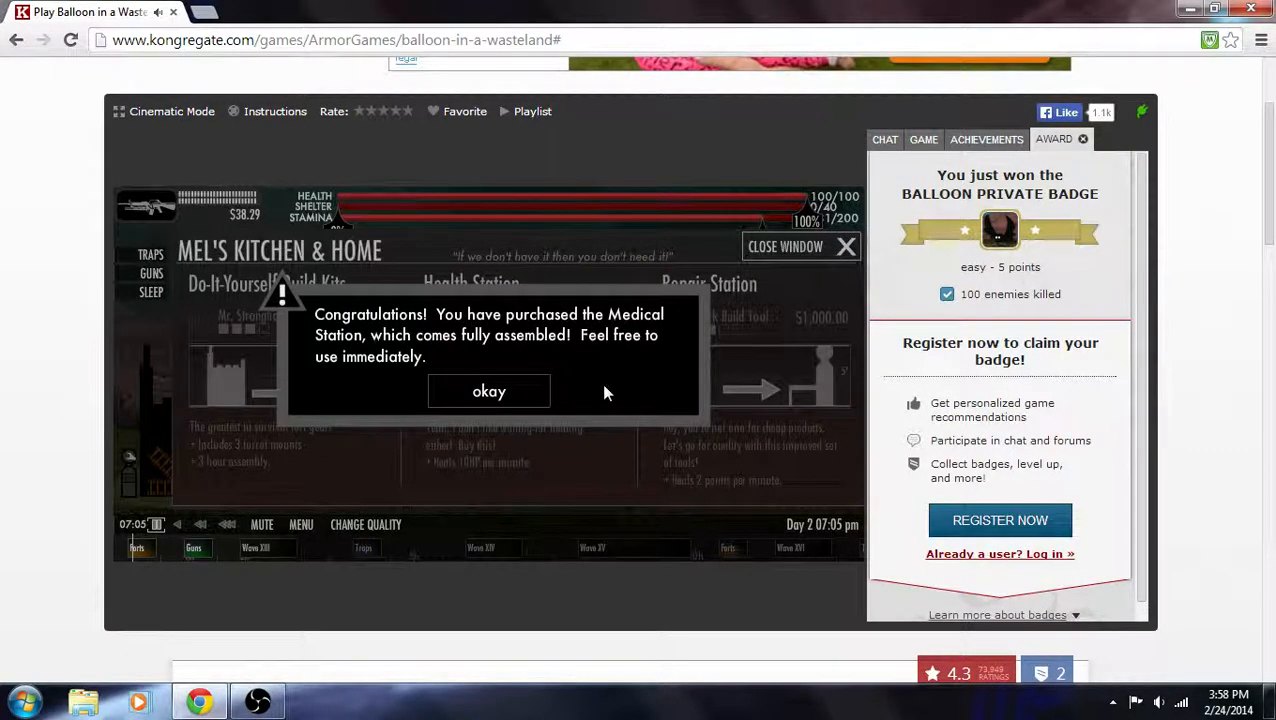
{"action": "left_click", "coordinate": [488, 390]}
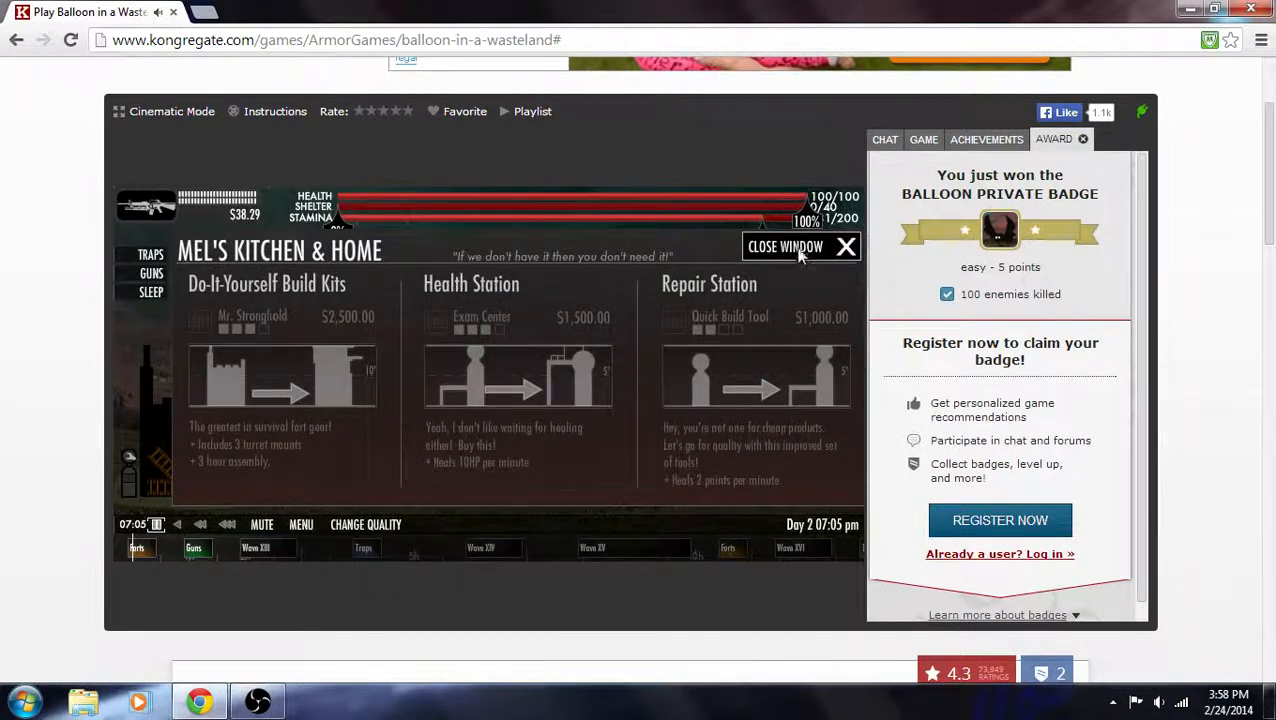
{"action": "left_click", "coordinate": [823, 246]}
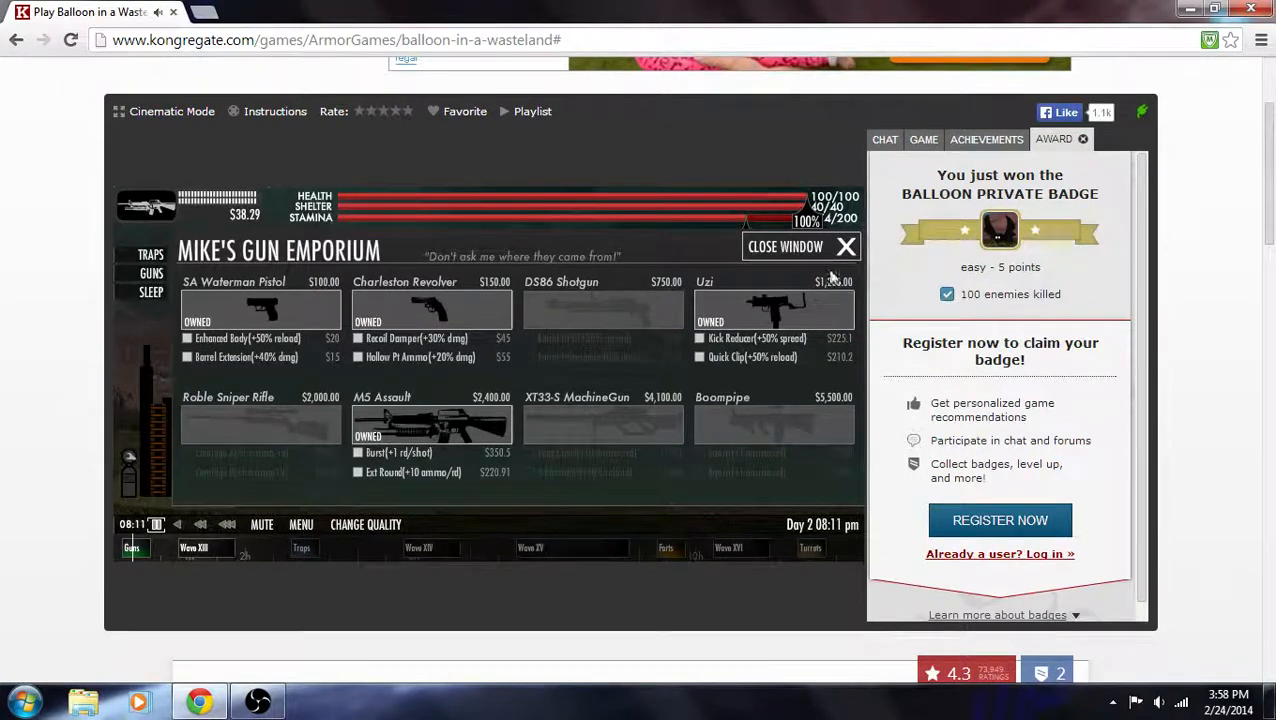
Step: Close Mike's Gun Emporium and defend until about 10:24 pm
{"action": "left_click", "coordinate": [845, 246]}
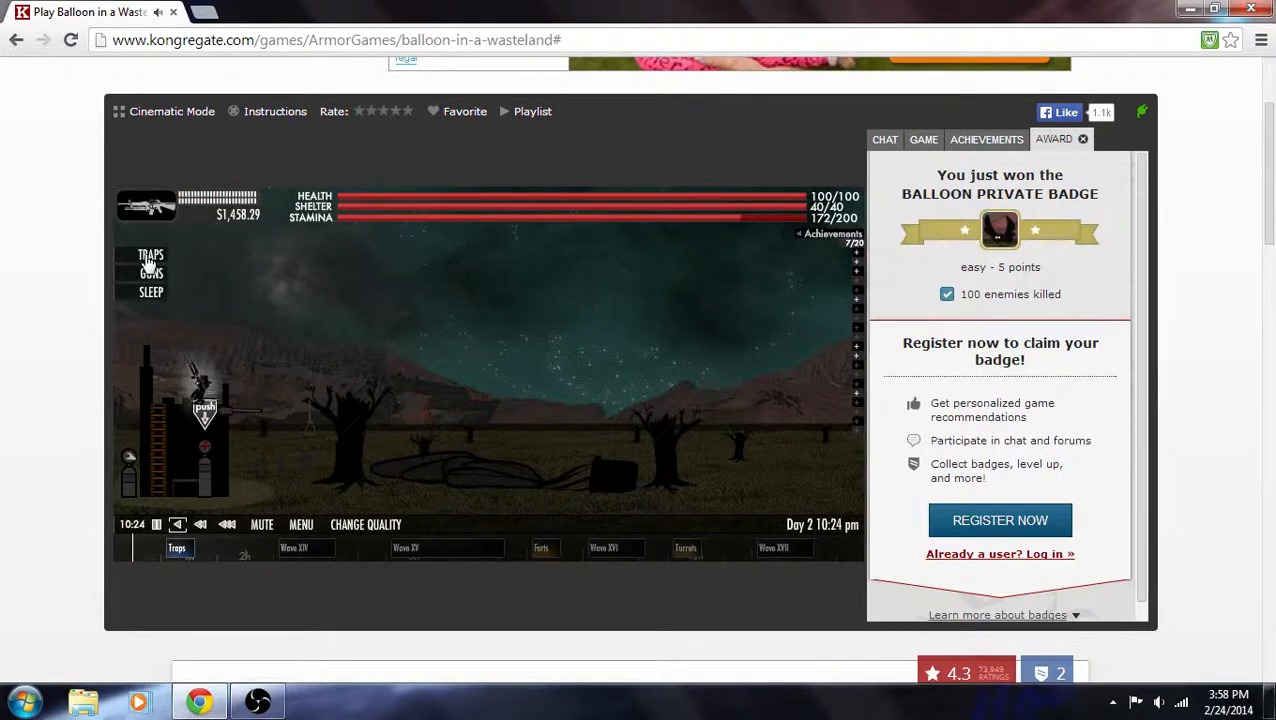
Step: Choose Sleep from the left menu to rest for the night
{"action": "left_click", "coordinate": [150, 256]}
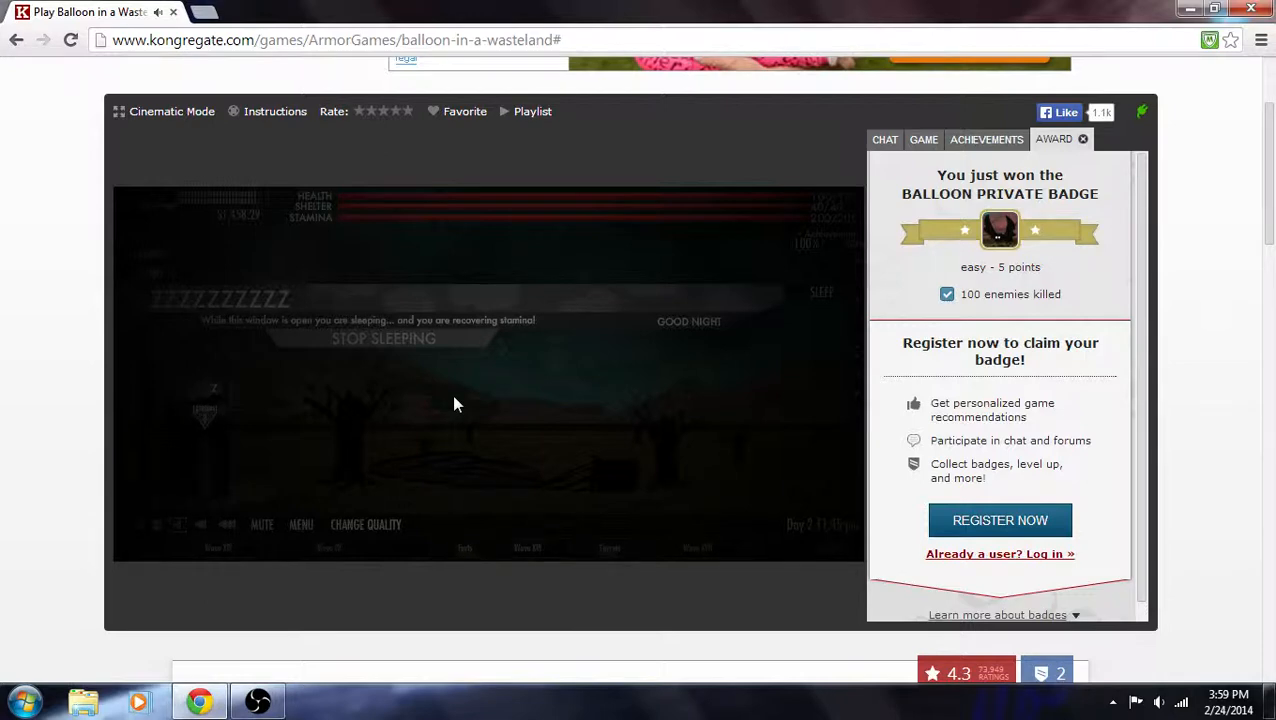
{"action": "mouse_move", "coordinate": [338, 575]}
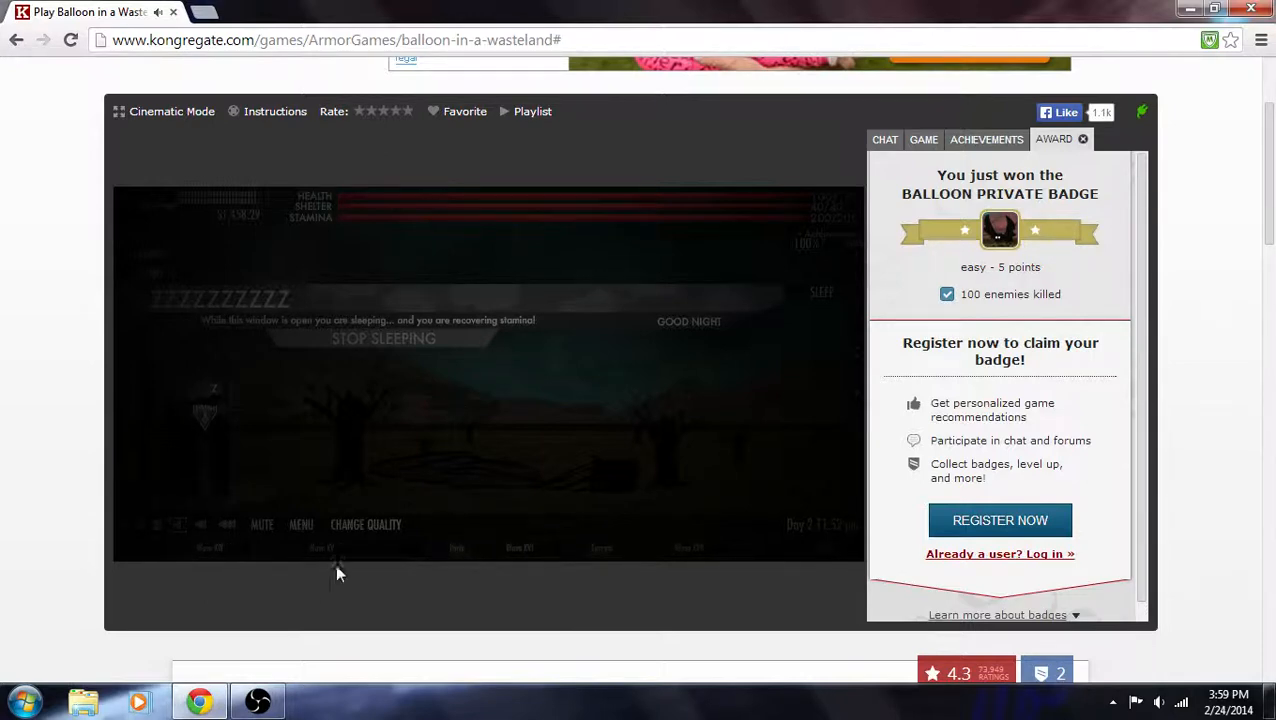